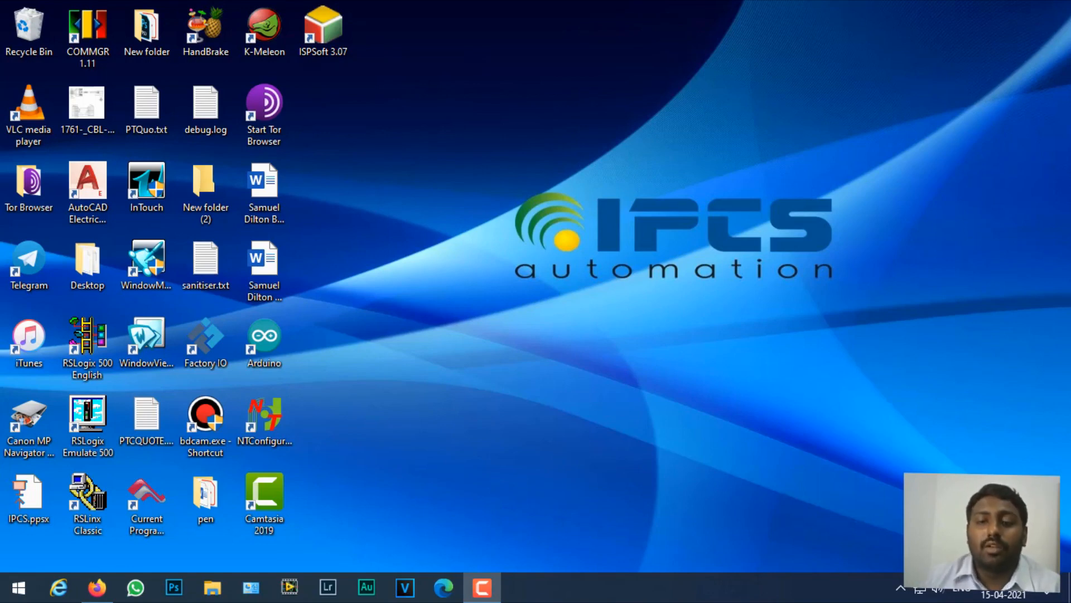
mouse_move(277, 551)
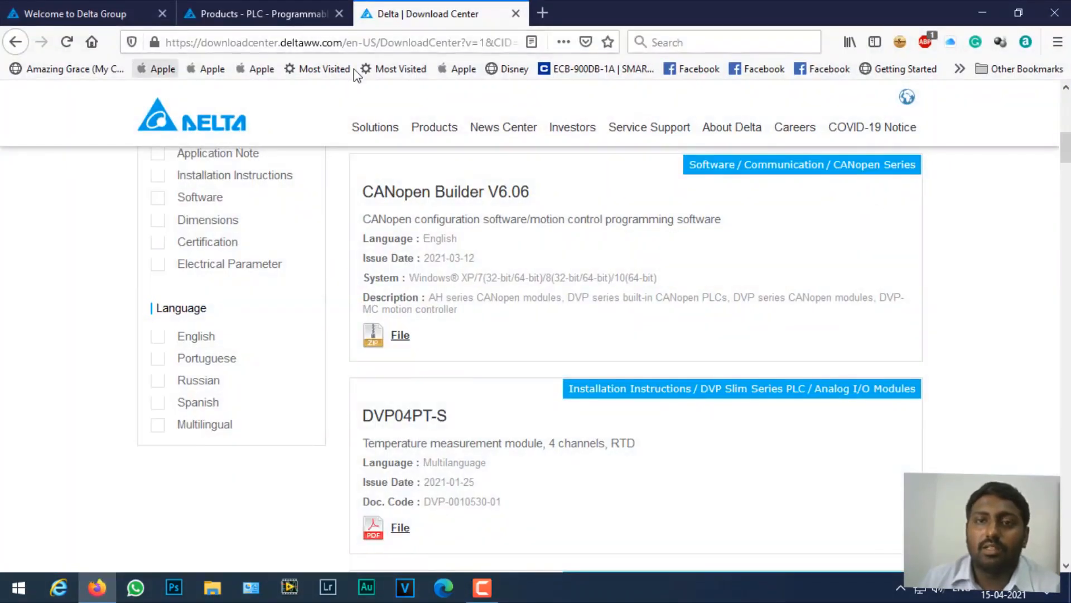
Launch COMMGR and allow it through the firewall on private networks only
scroll(down, 3)
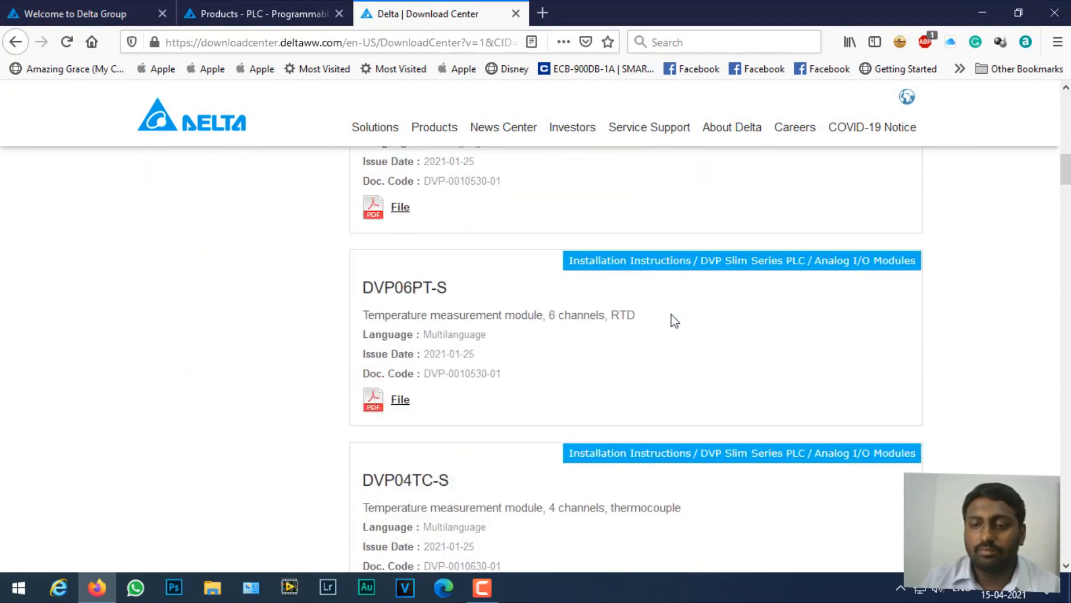
scroll(down, 3)
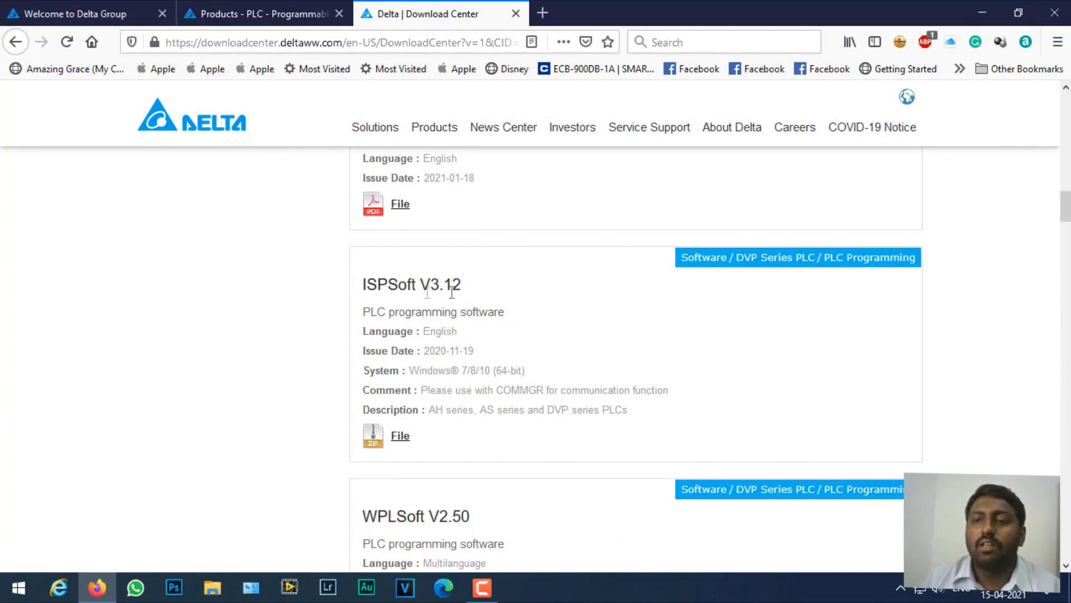
scroll(down, 3)
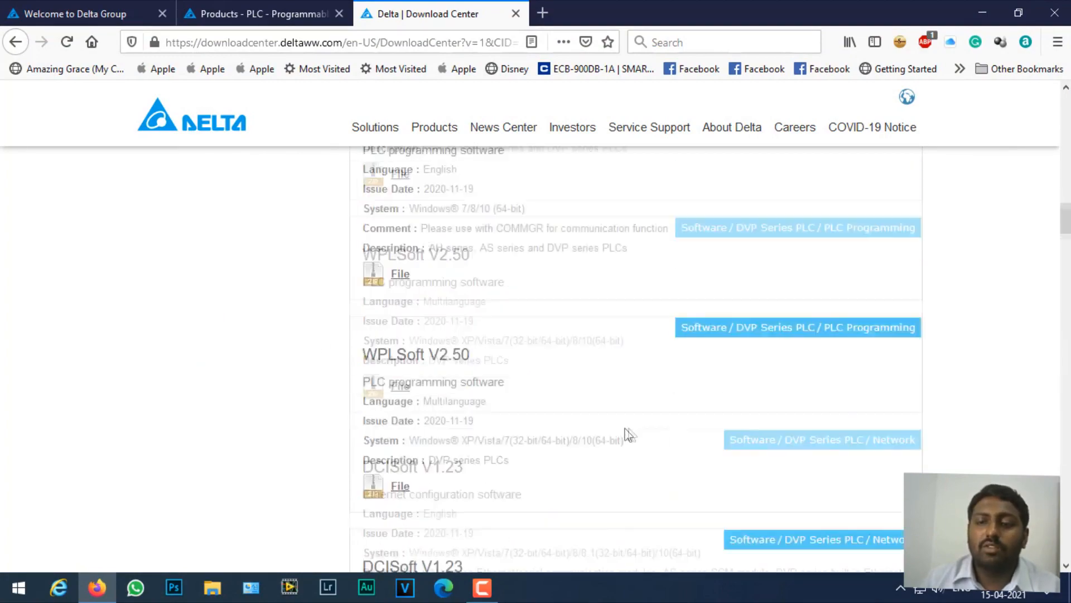
scroll(down, 3)
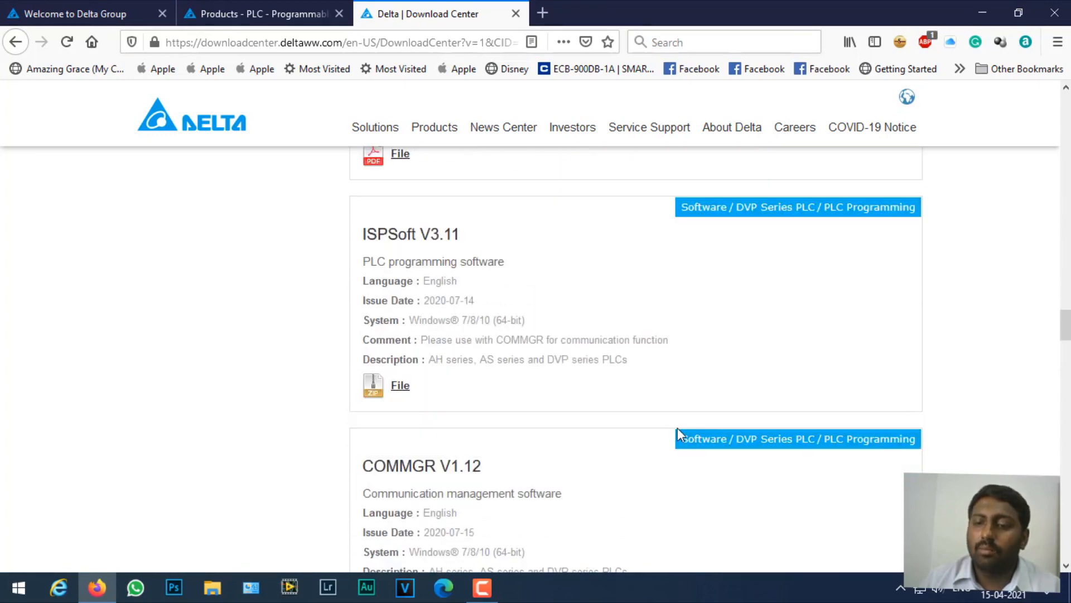
scroll(down, 3)
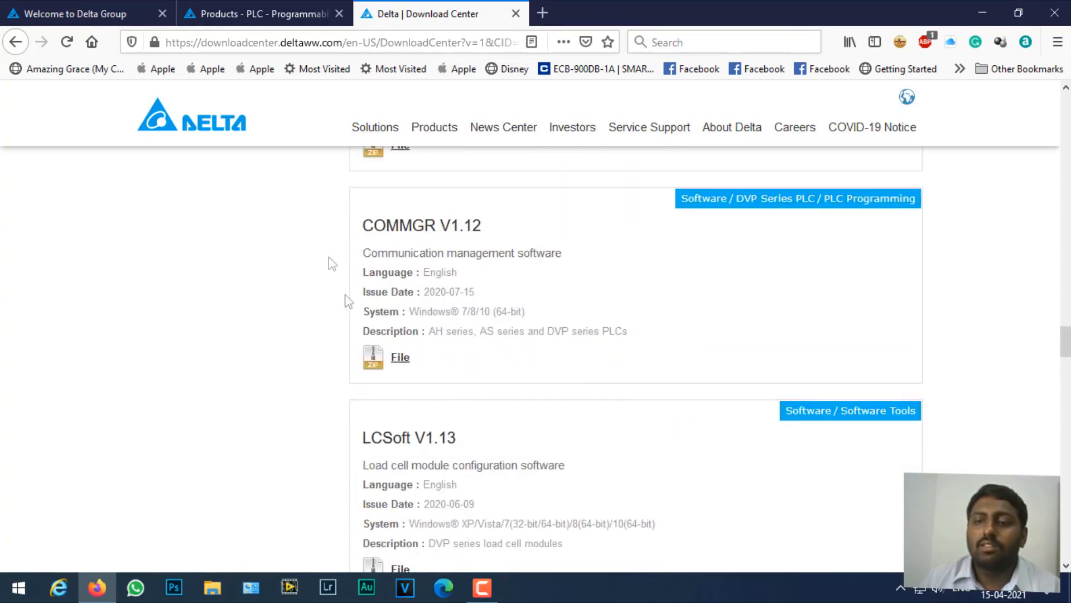
mouse_move(373, 219)
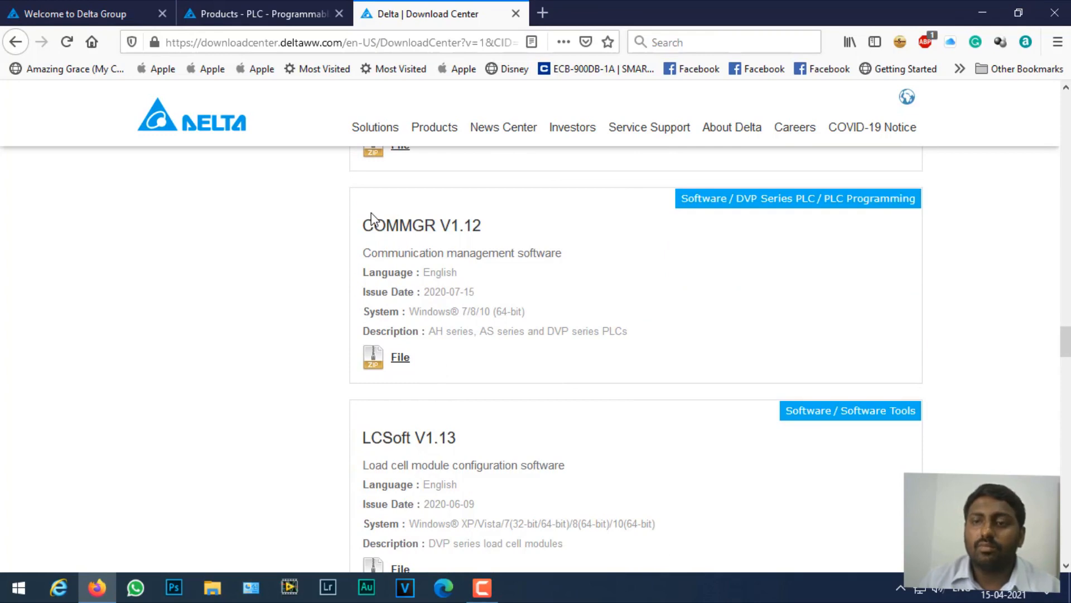
mouse_move(578, 380)
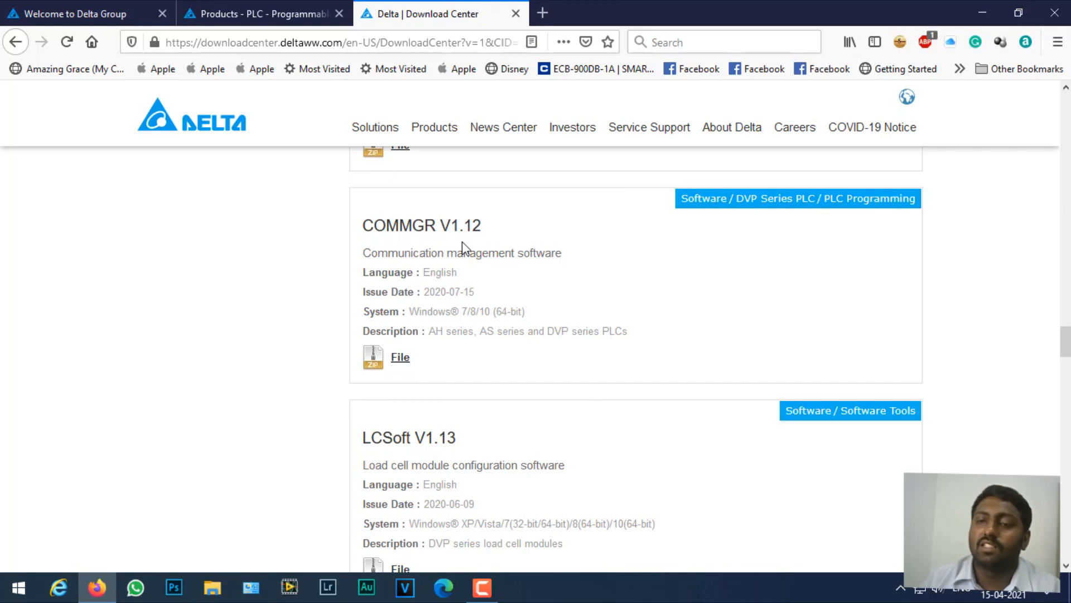
mouse_move(465, 285)
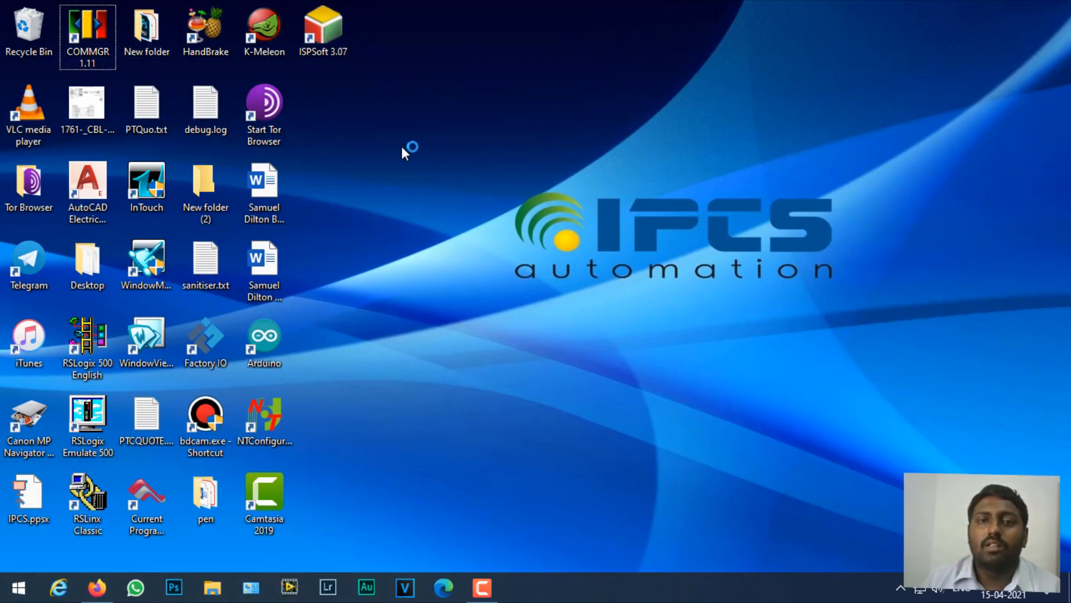
double_click(88, 28)
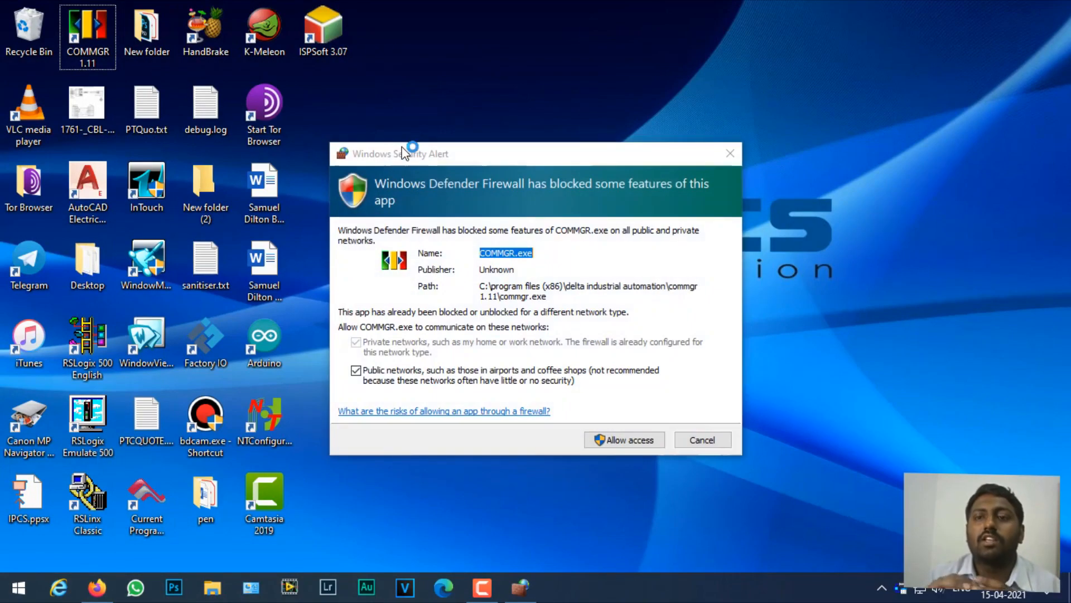
click(356, 370)
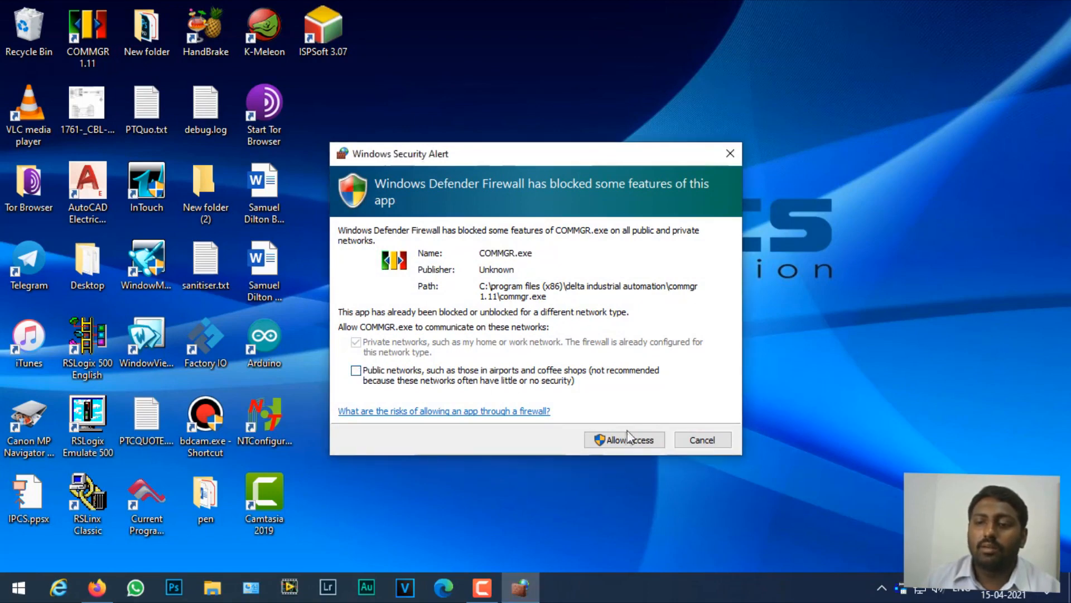
click(631, 439)
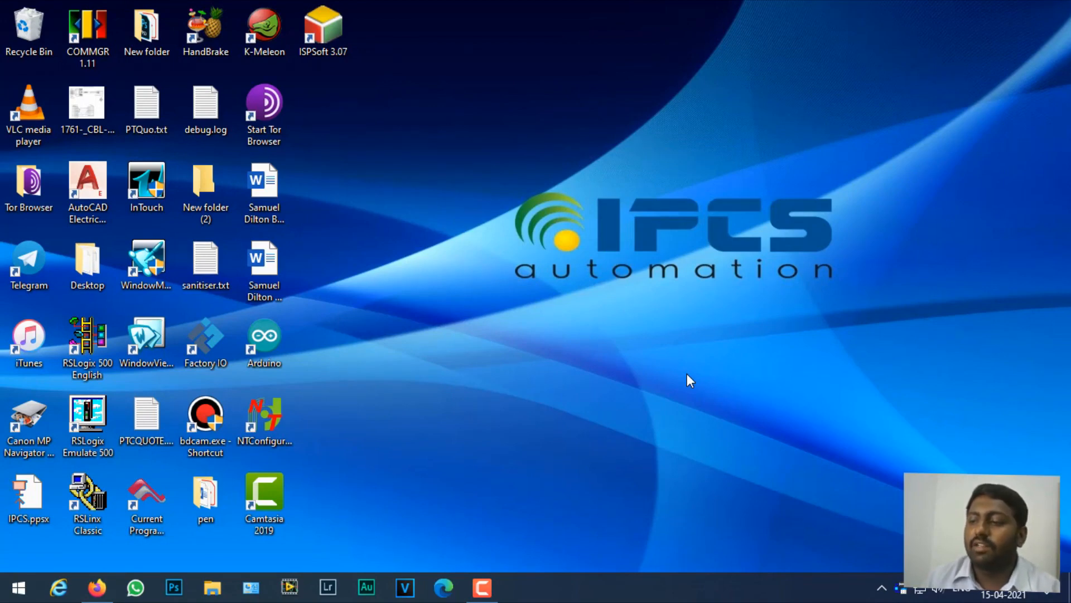
mouse_move(901, 593)
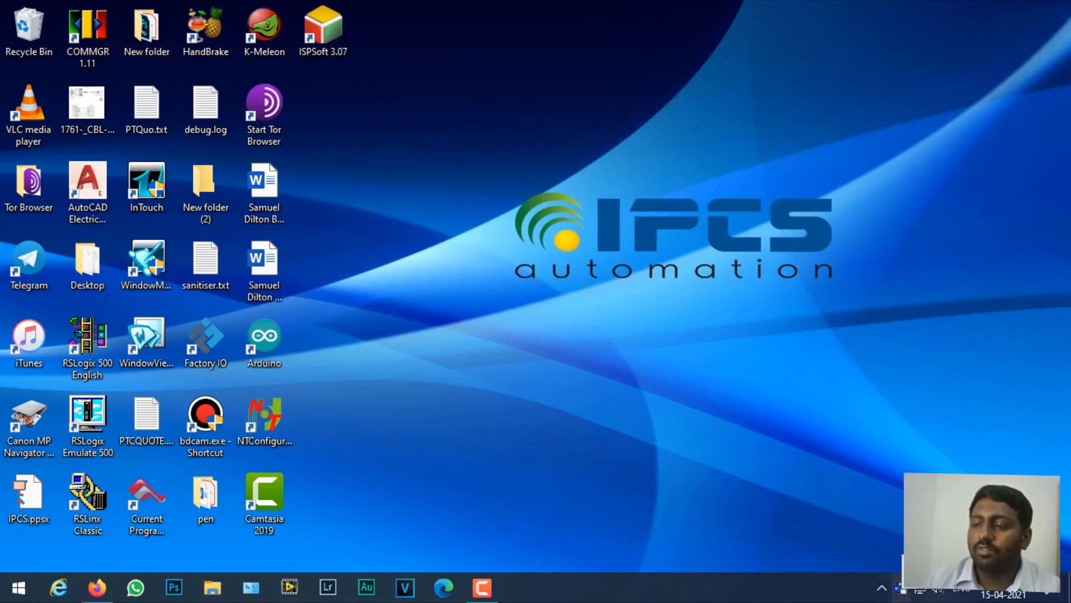
Reopen COMMGR and delete the existing Driver1 Ethernet driver
double_click(84, 28)
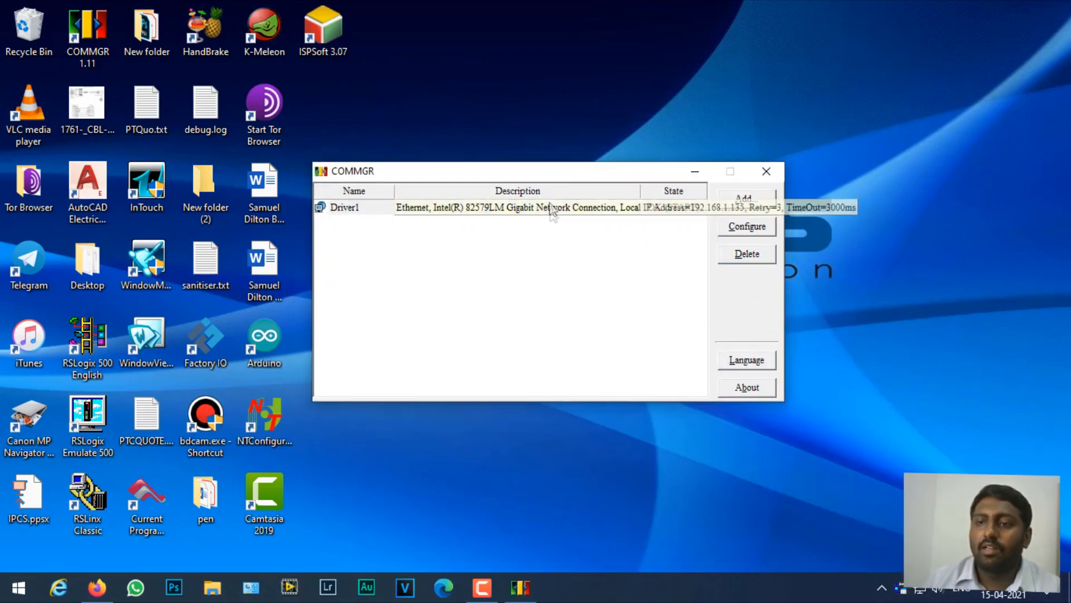
click(747, 253)
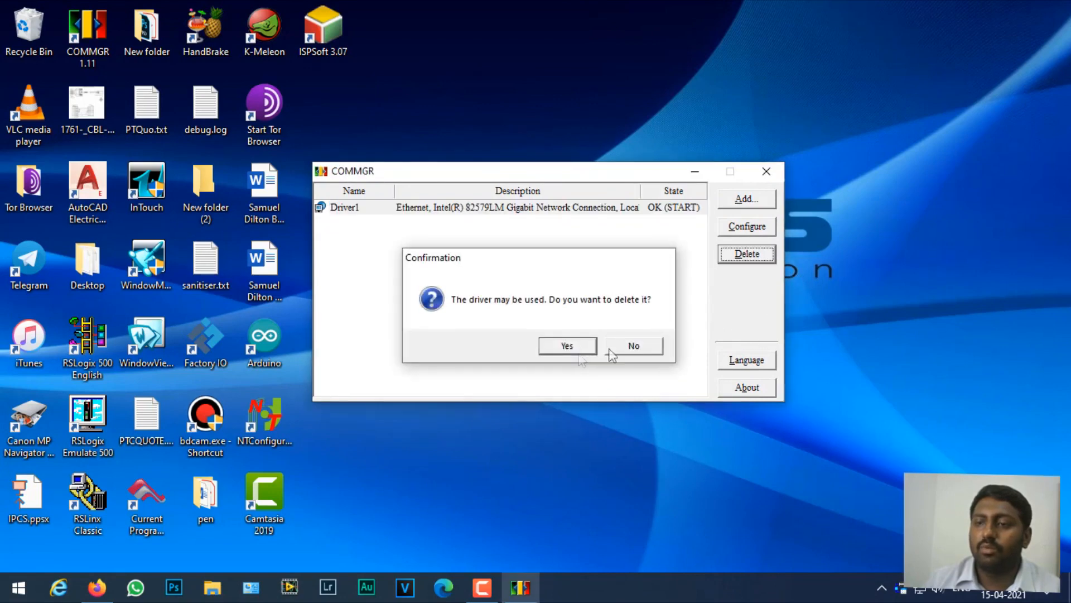
click(567, 345)
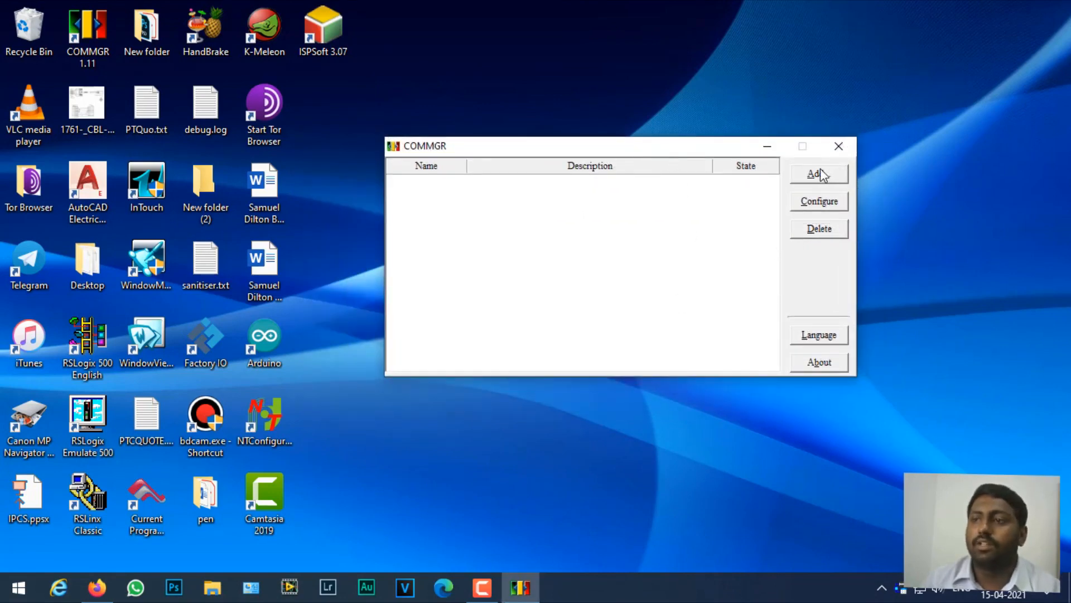
Add a driver named Emulator1 of type DVP Simulator with device SE
click(818, 173)
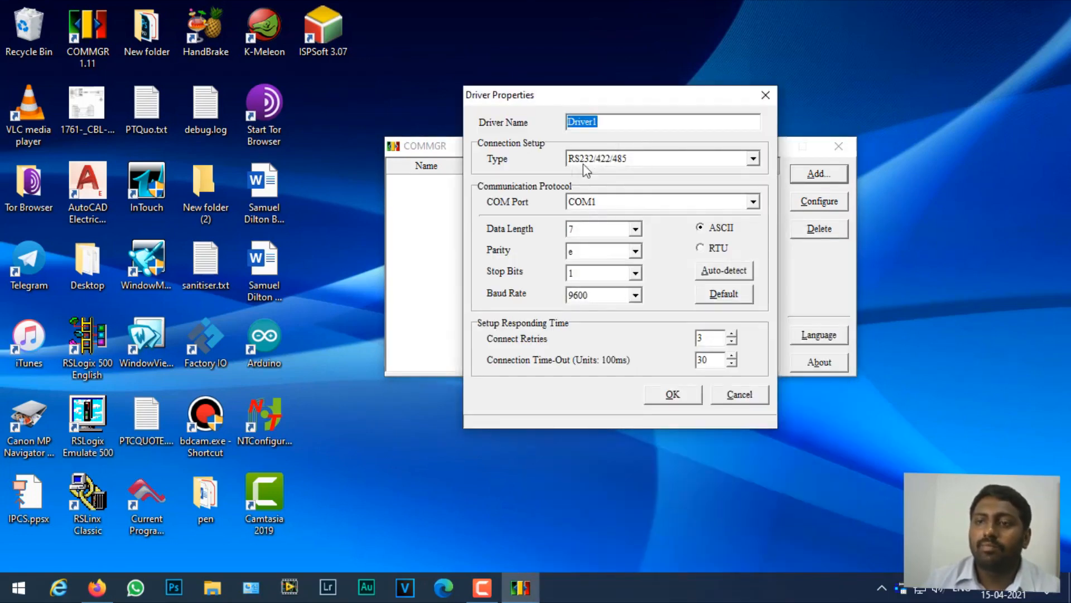
mouse_move(737, 173)
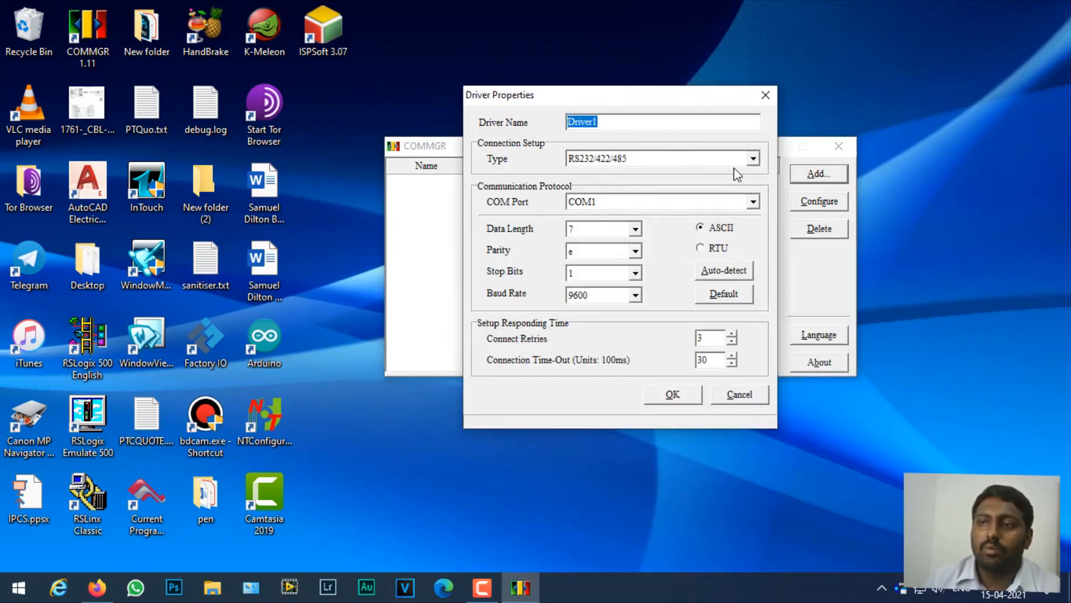
text(Emulator1)
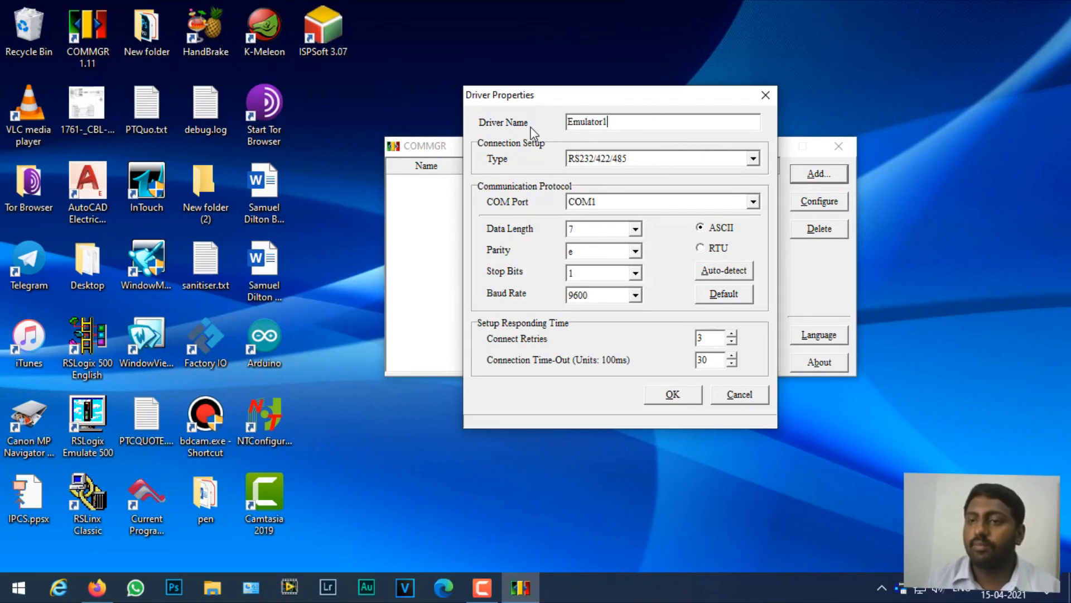
click(754, 158)
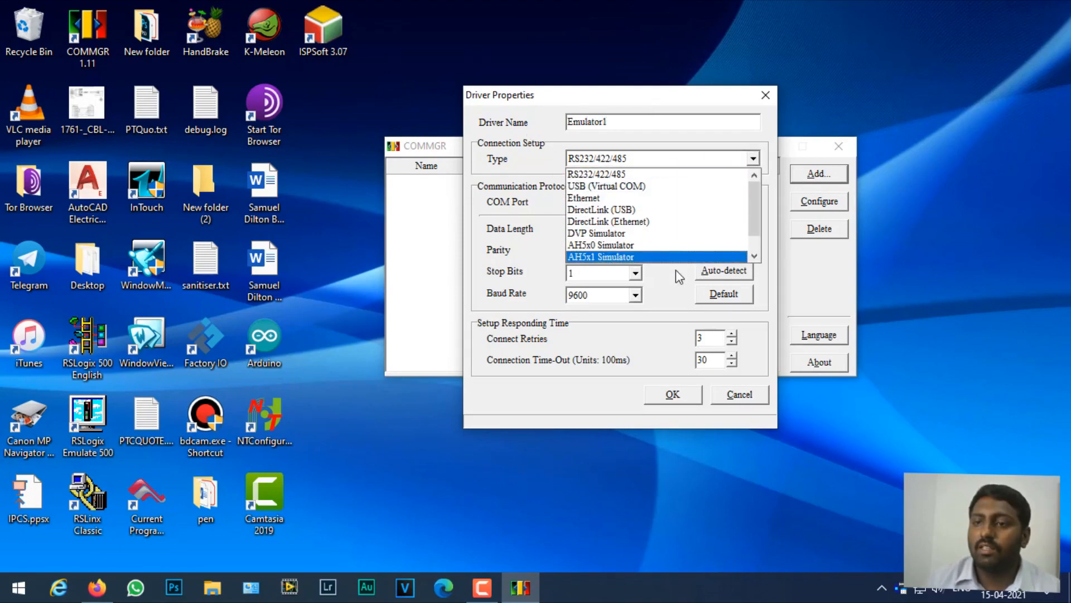
click(597, 233)
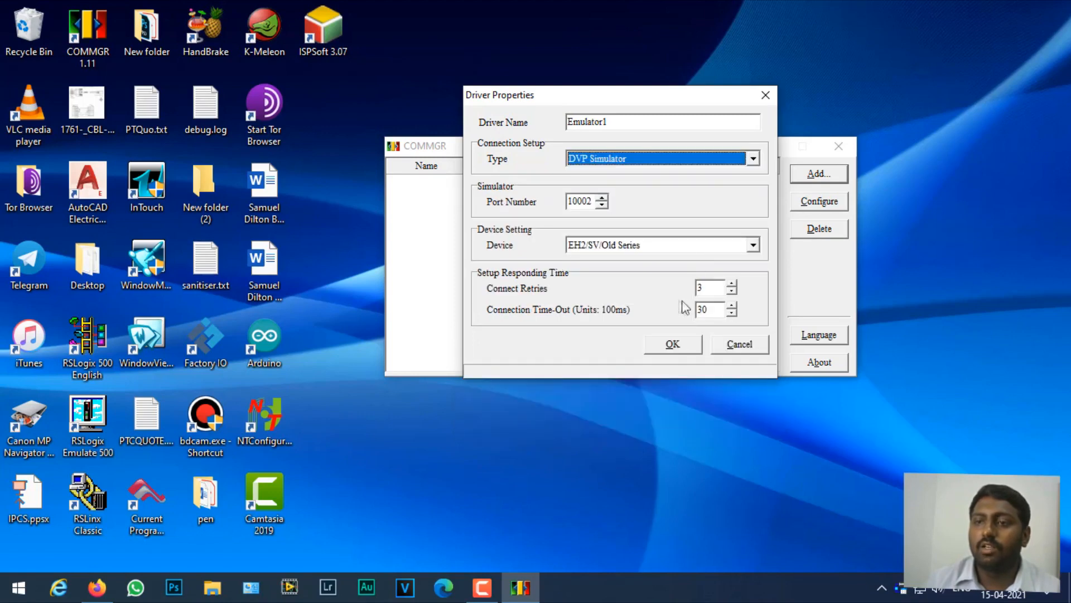
click(753, 245)
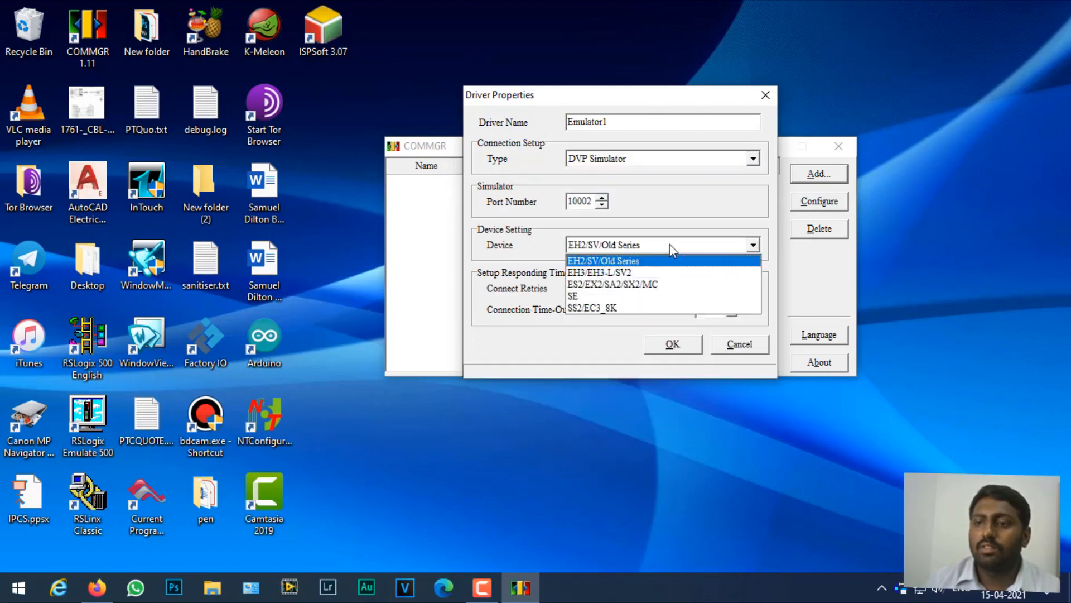
click(573, 296)
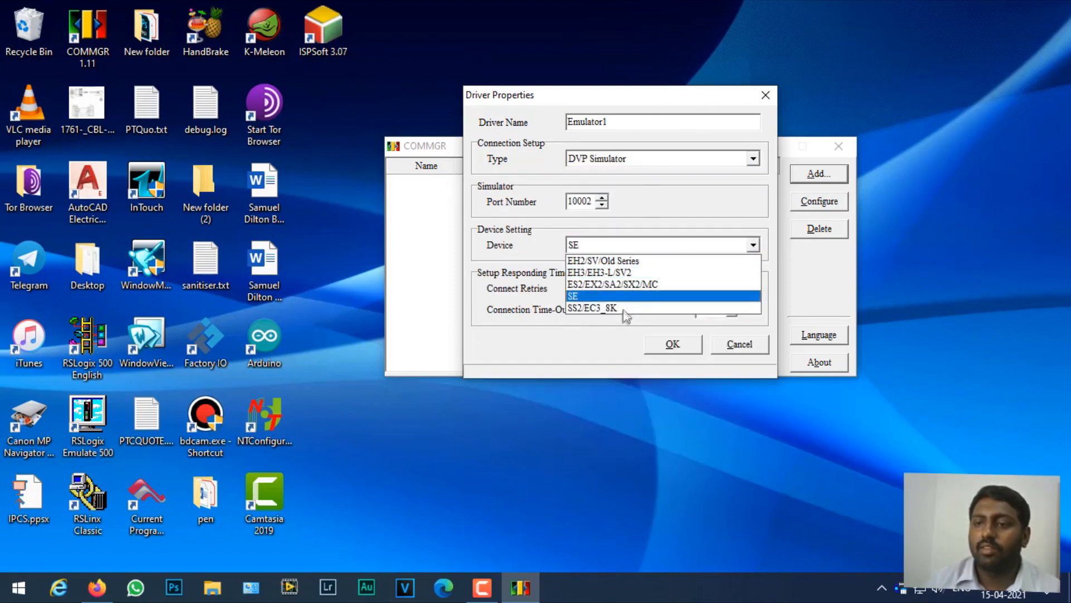
mouse_move(604, 310)
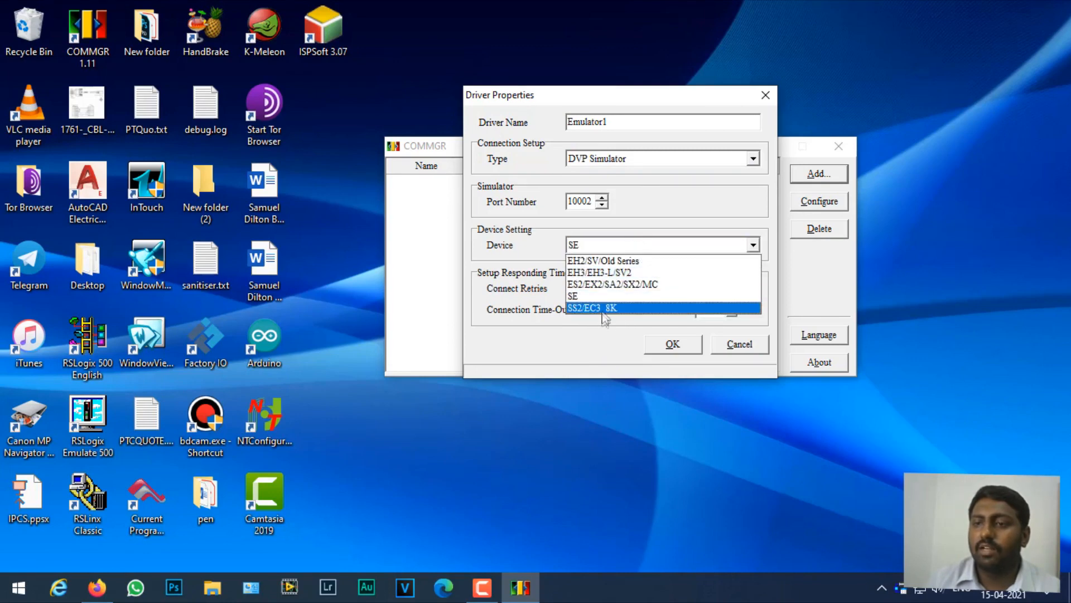
click(574, 295)
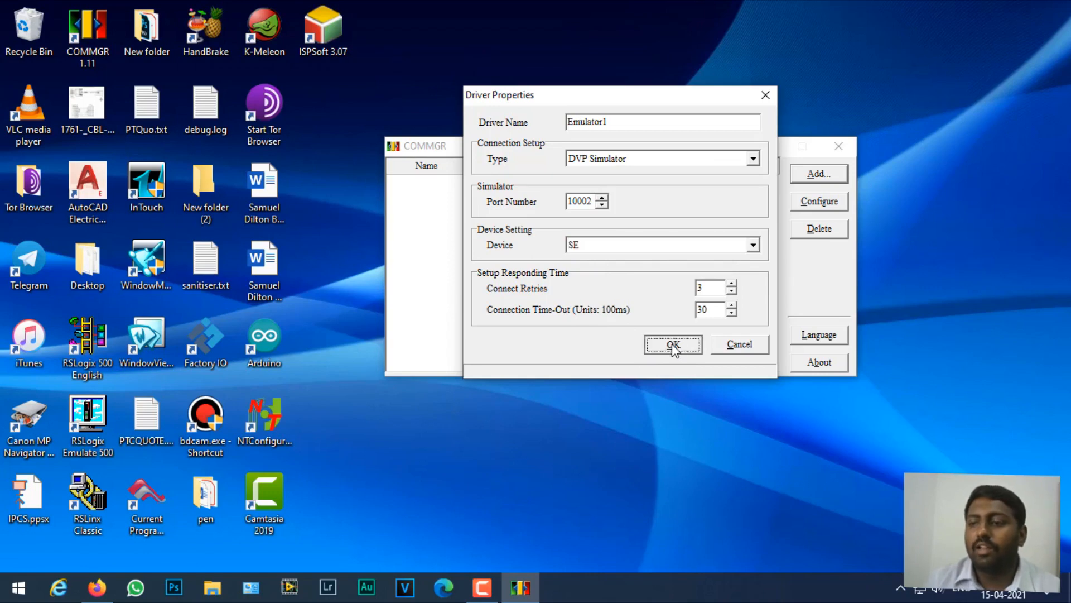
Start the Emulator1 simulator and allow it through the Windows firewall
click(672, 344)
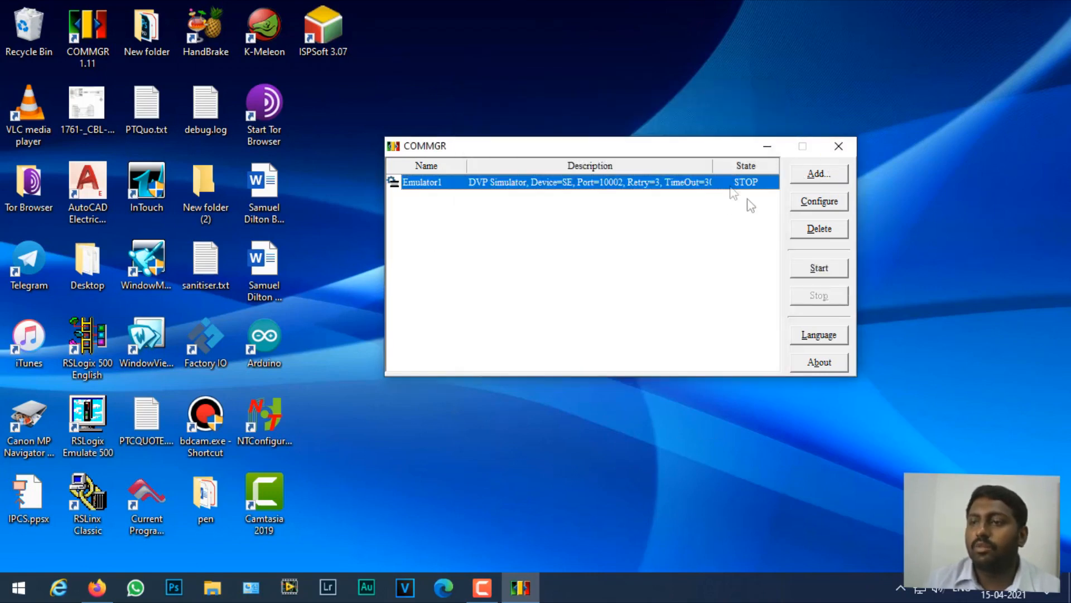
click(819, 268)
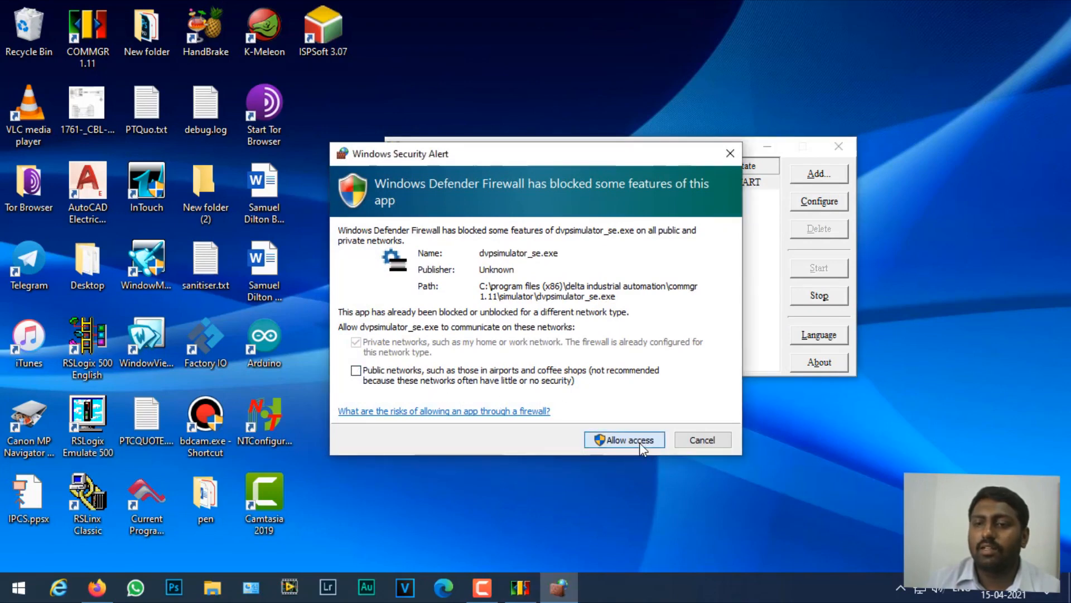
click(624, 439)
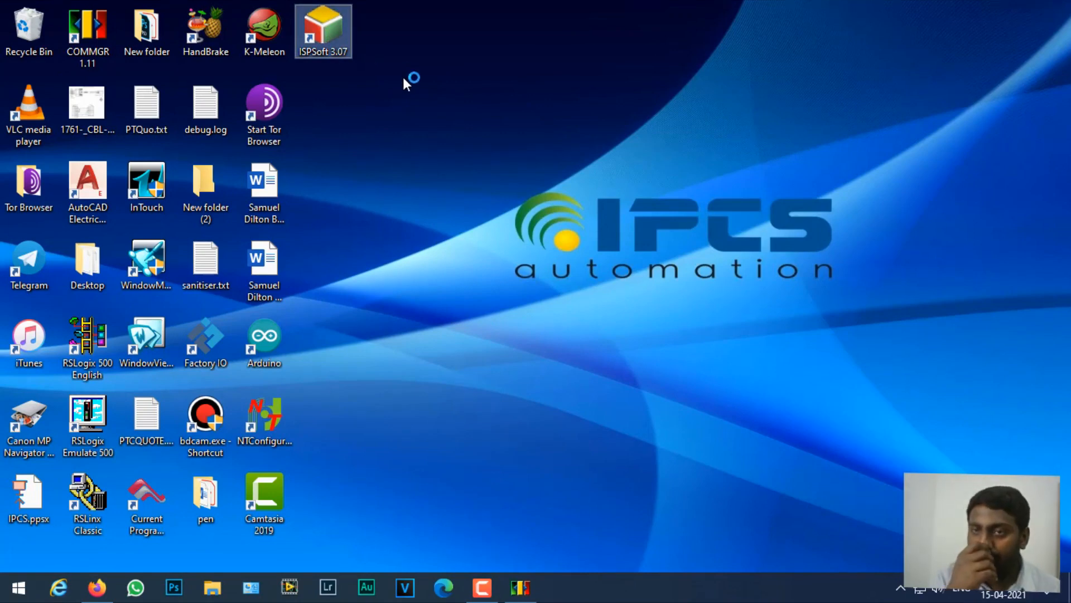
Launch Delta ISPSoft 3.07 from its desktop shortcut
double_click(323, 25)
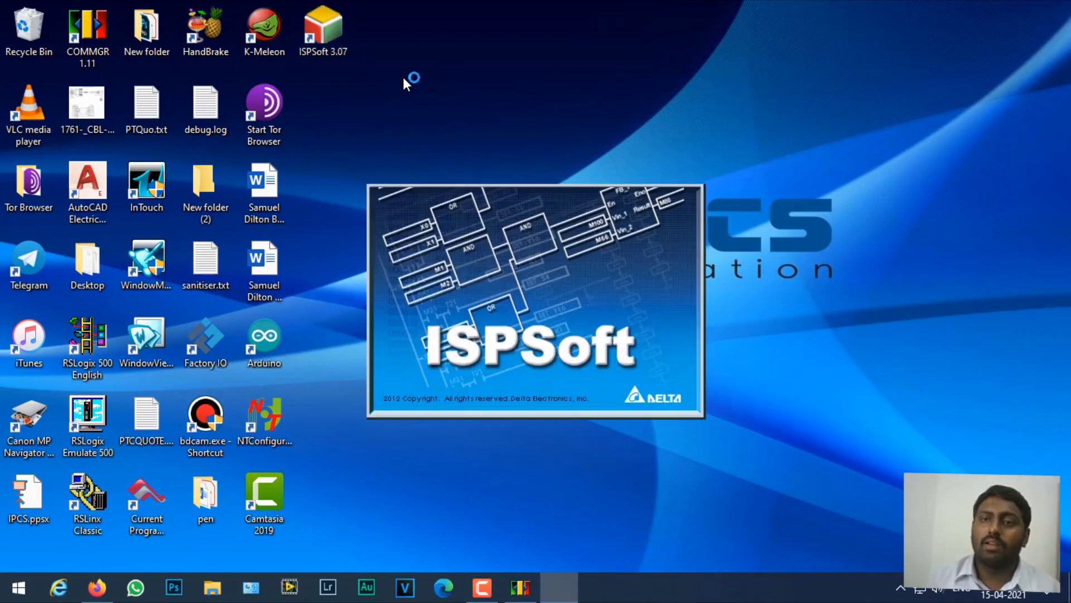
mouse_move(491, 120)
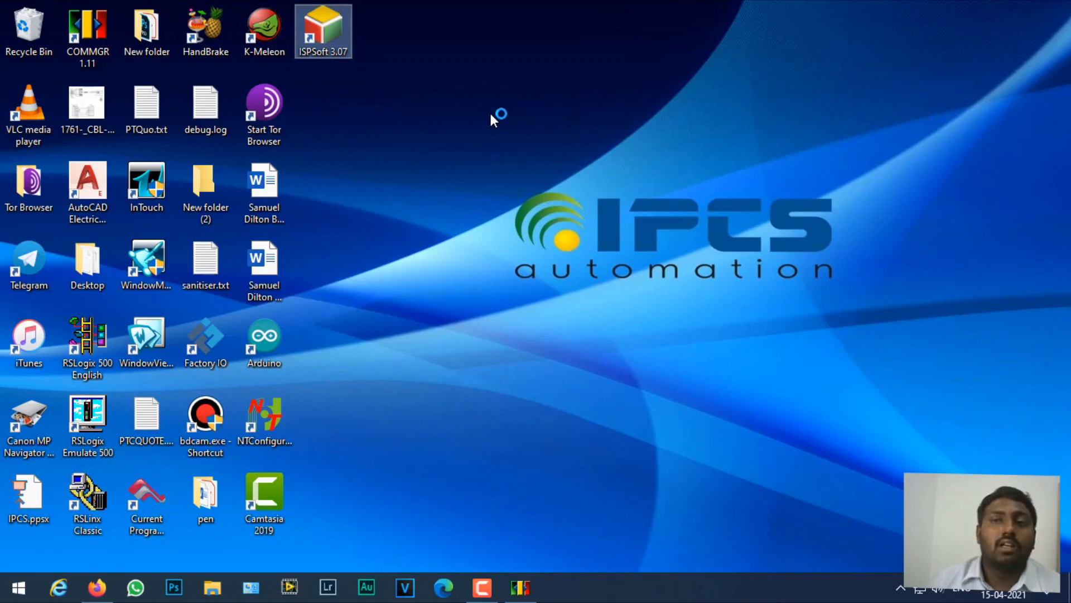
double_click(323, 25)
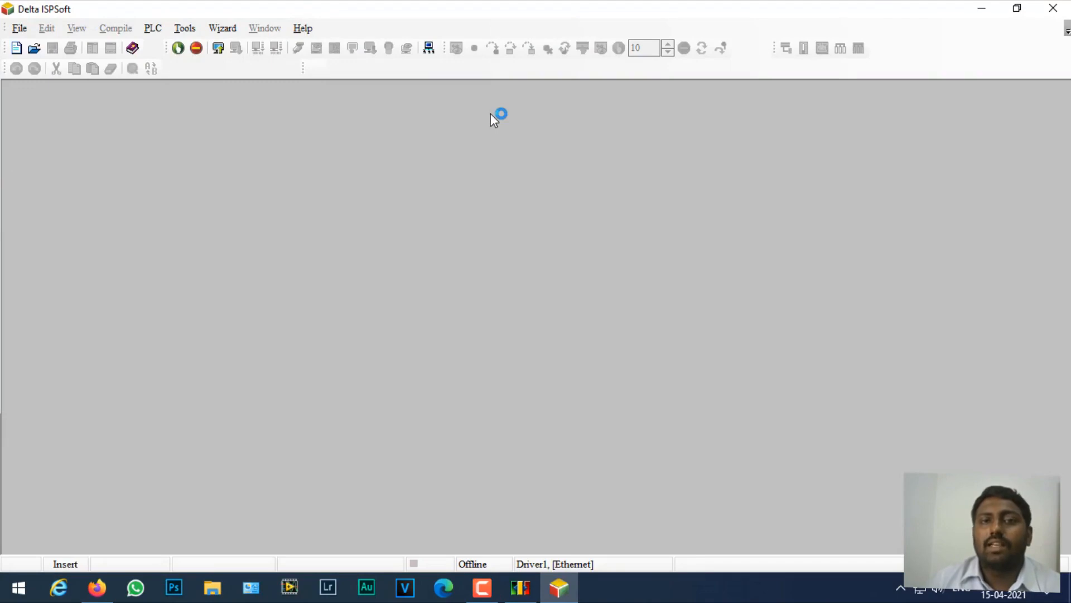
mouse_move(566, 253)
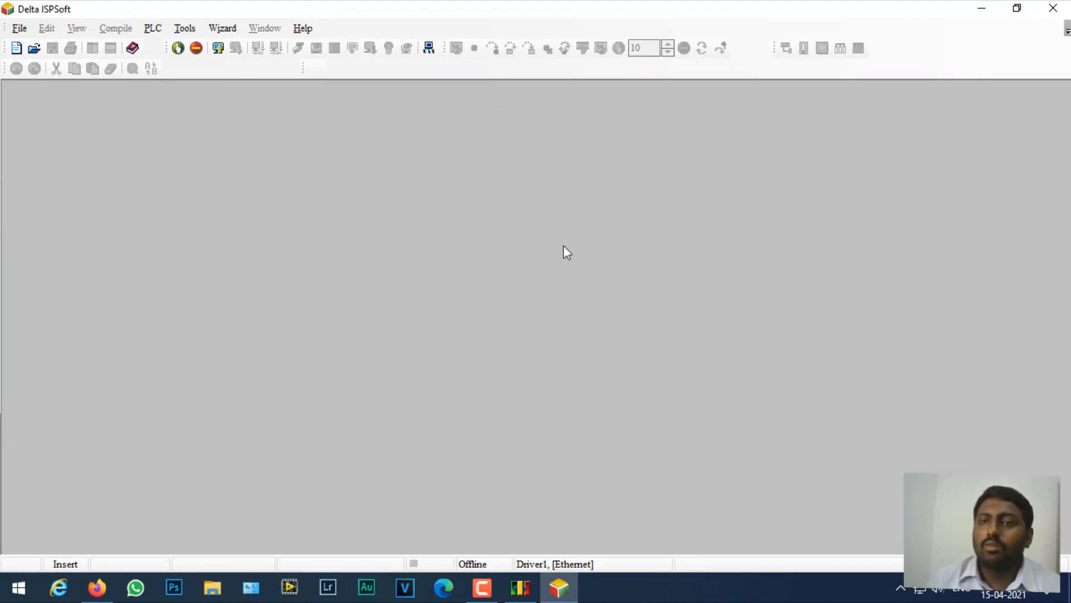
click(24, 28)
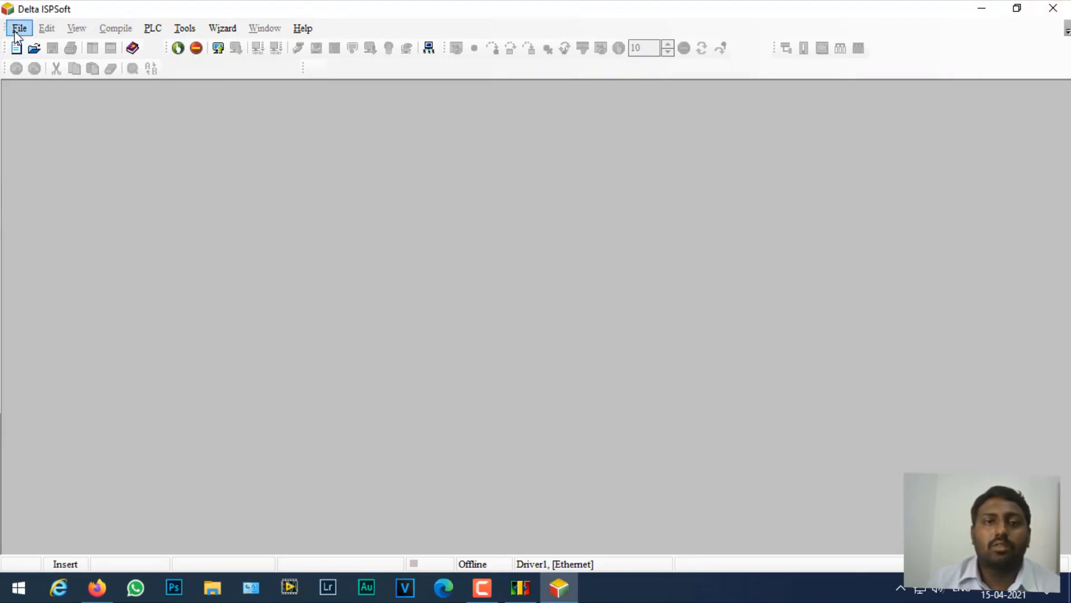
Create a new project named 'Test' with DVP controller type and SE PLC type
click(20, 28)
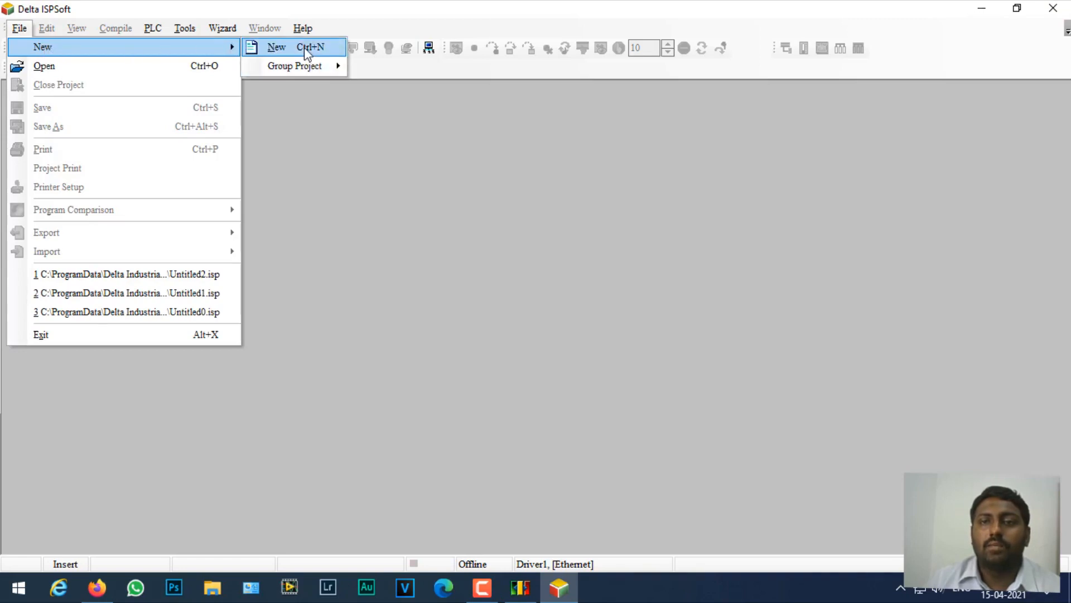
click(277, 46)
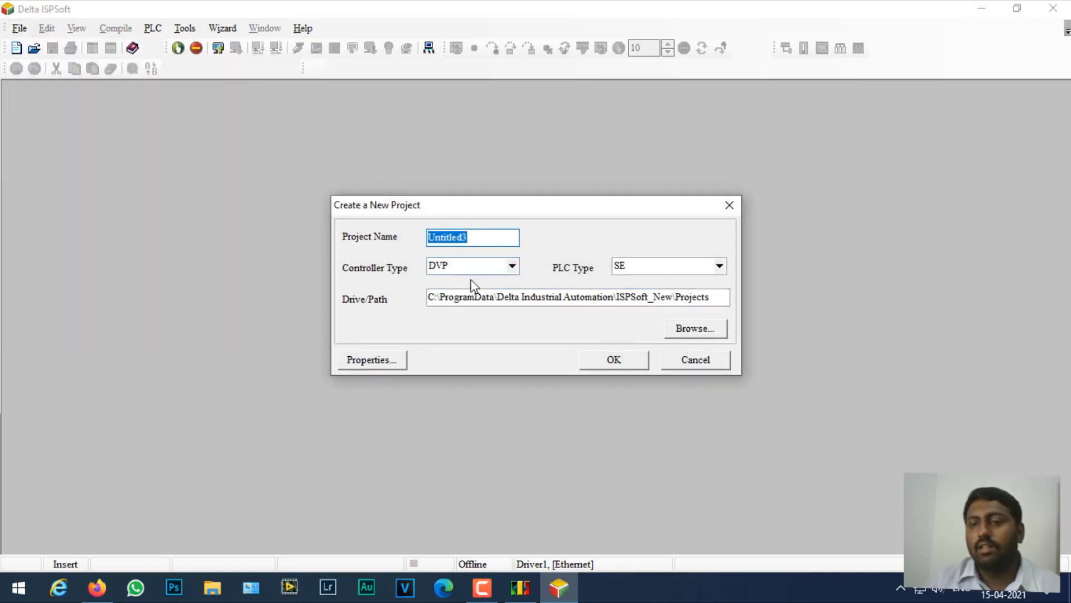
click(720, 267)
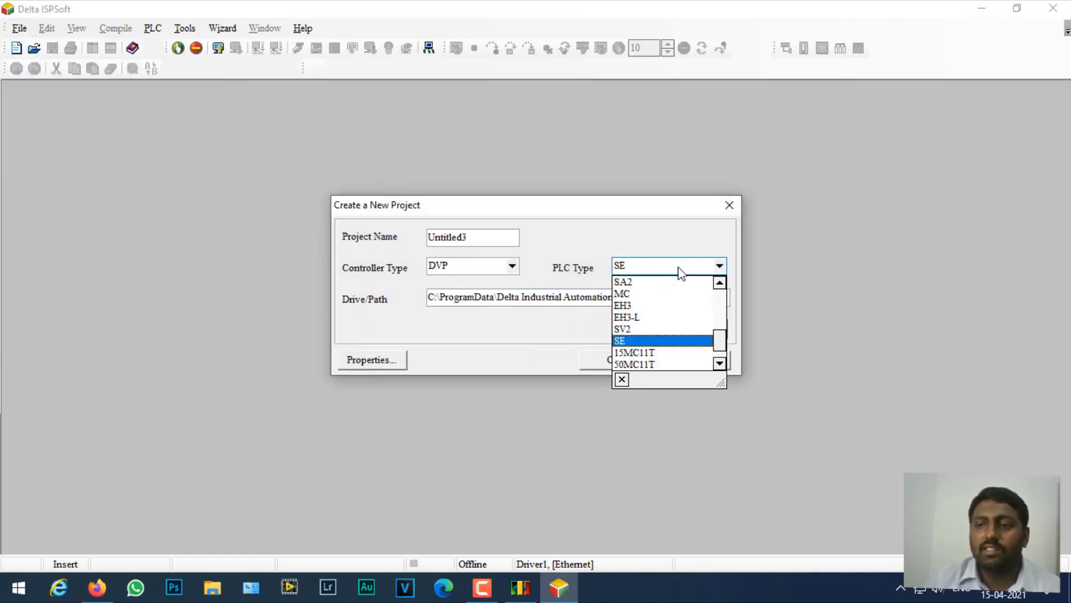
click(641, 339)
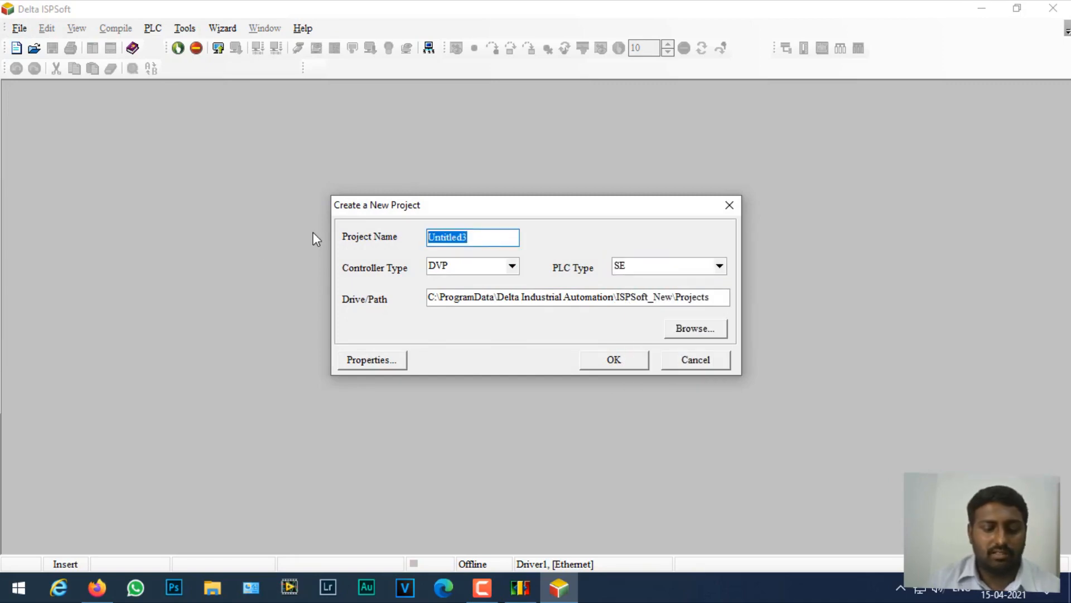
text(Test)
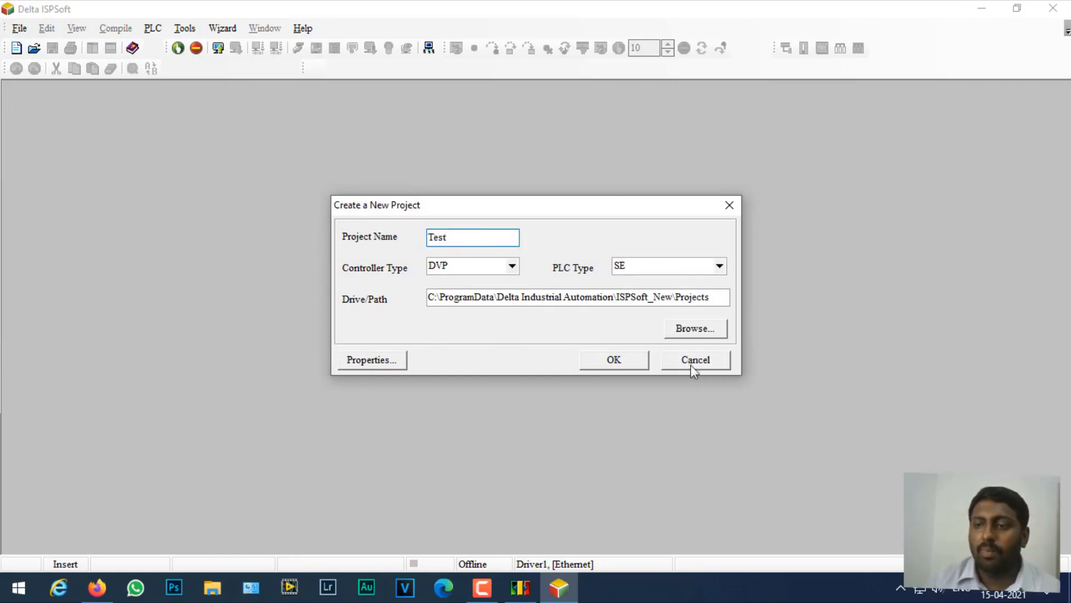
click(614, 359)
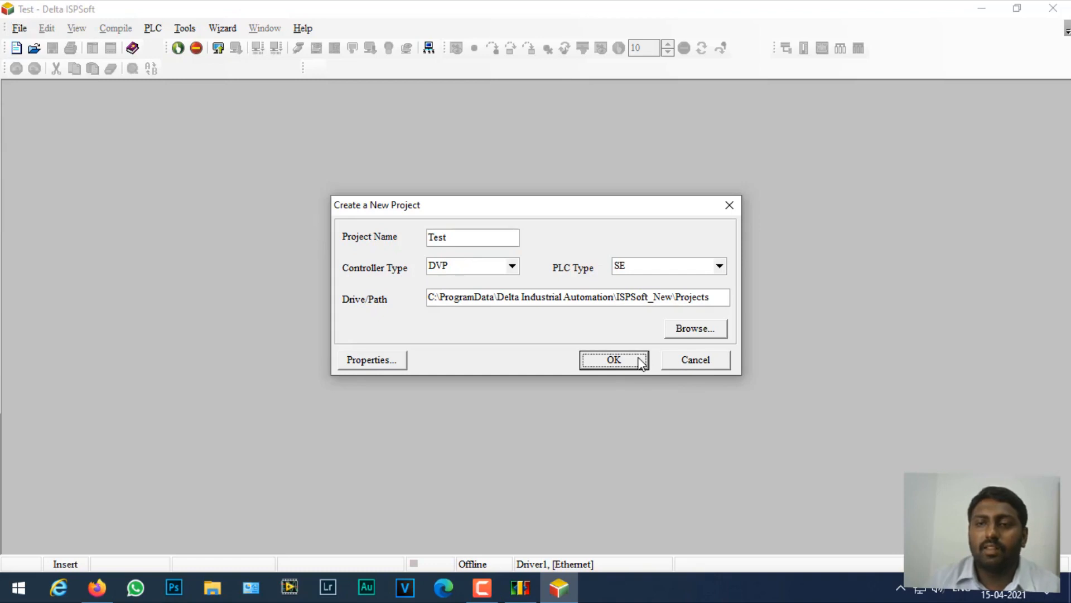
Widen the Project pane, then open NWCONFIG and close it without saving
click(614, 360)
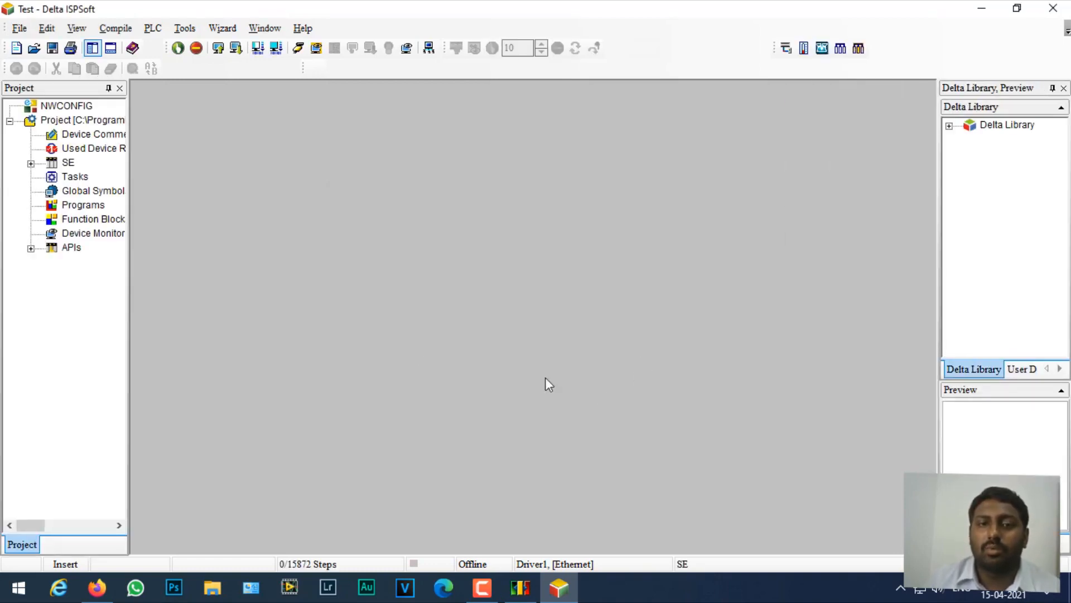
mouse_move(127, 311)
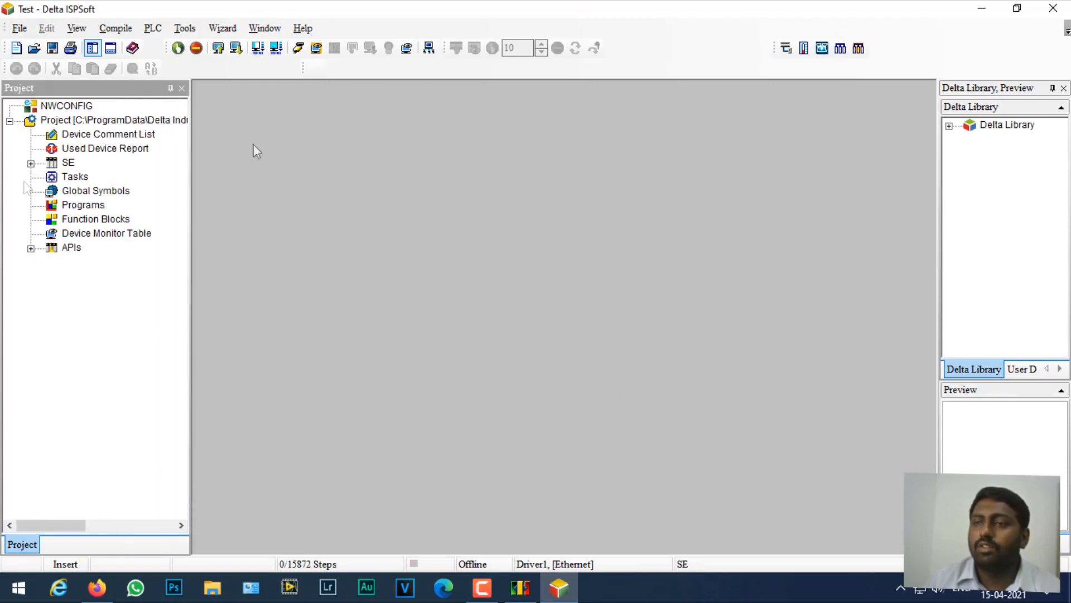
click(67, 106)
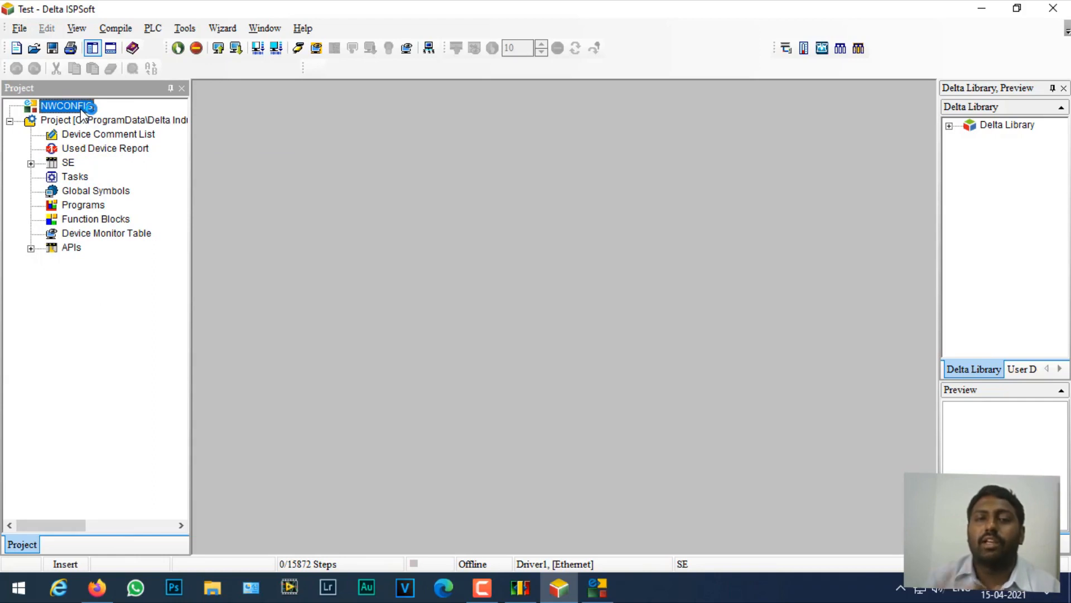
double_click(60, 107)
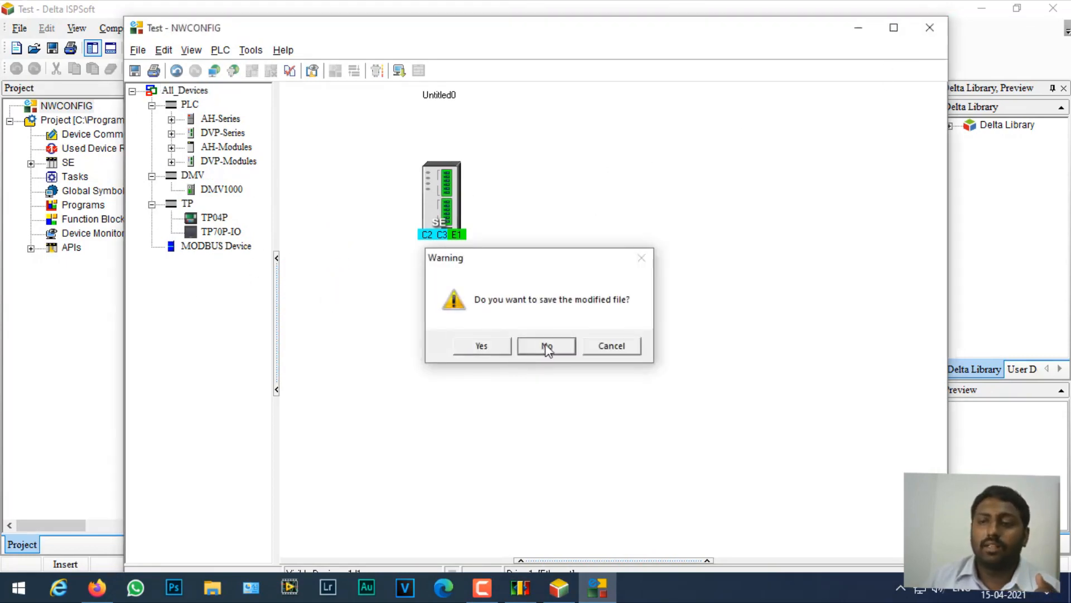
click(547, 346)
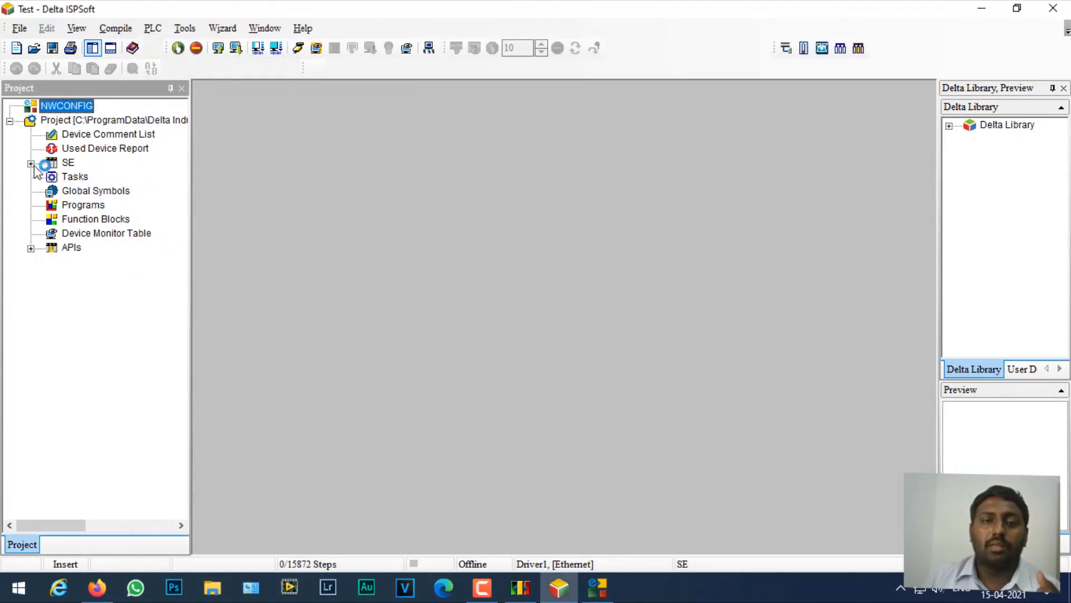
Expand the SE node and bring up Create Program from the Programs entry
click(30, 164)
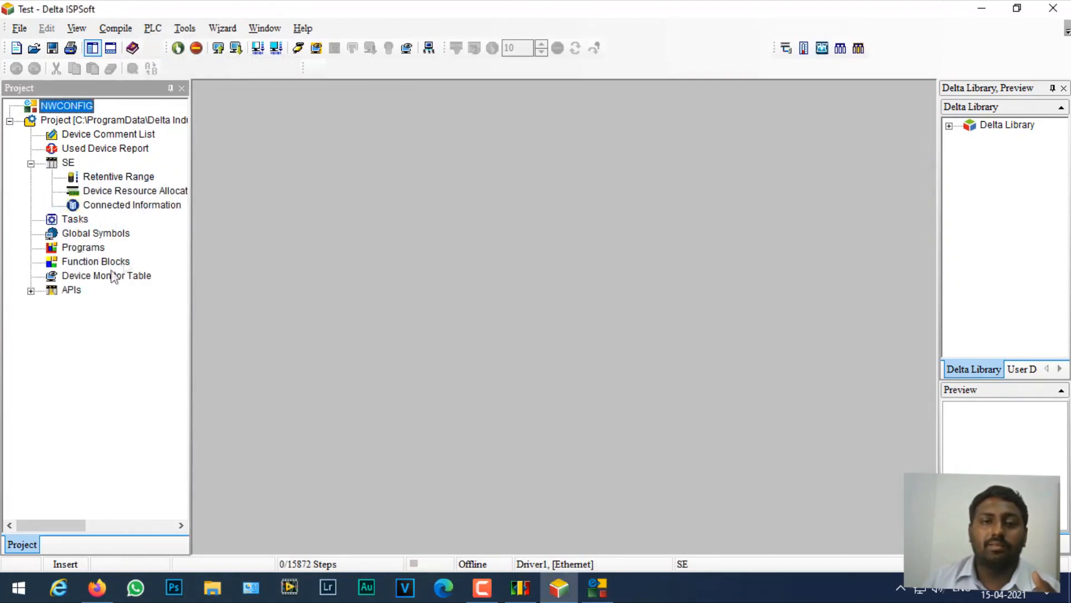
click(95, 261)
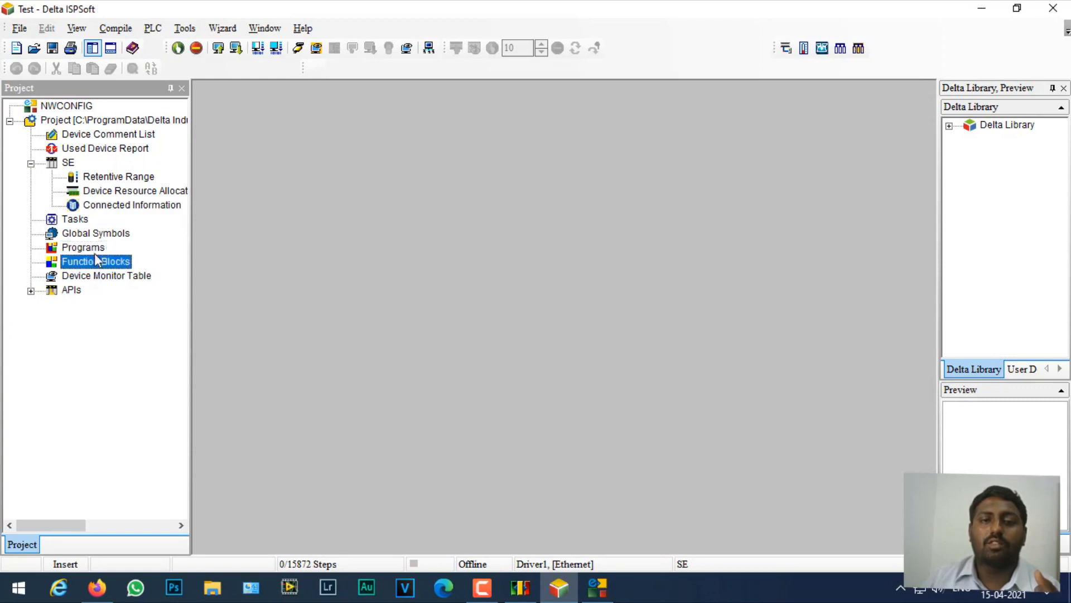
click(83, 247)
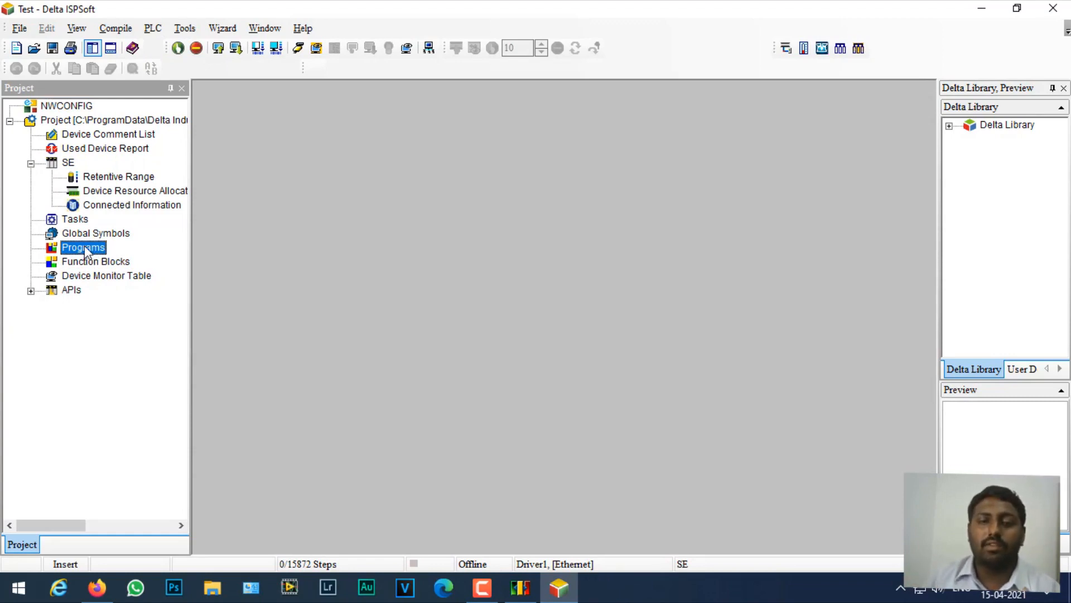
double_click(82, 248)
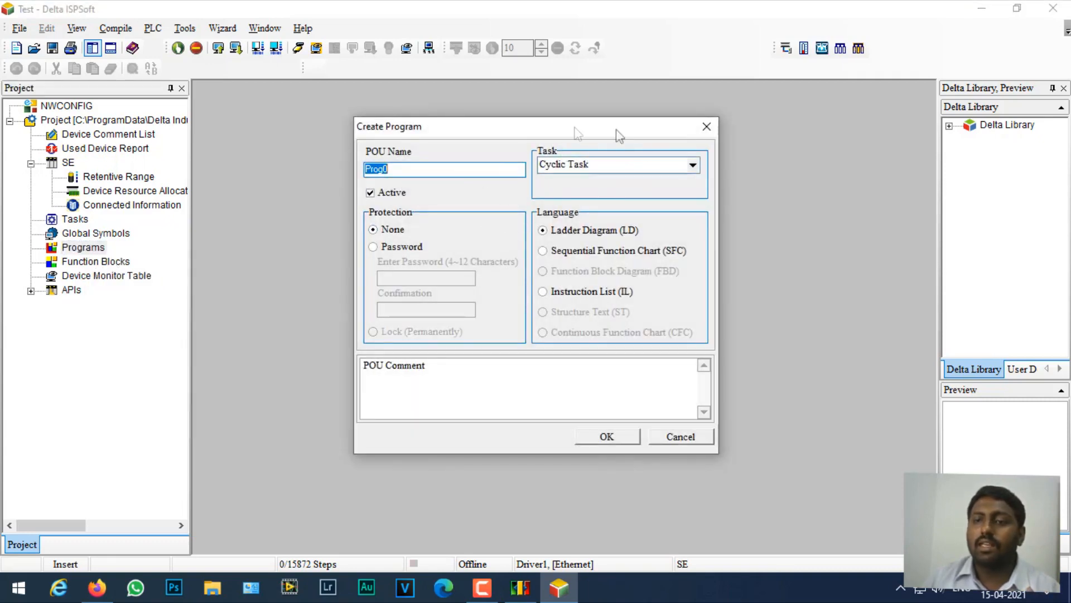
click(372, 247)
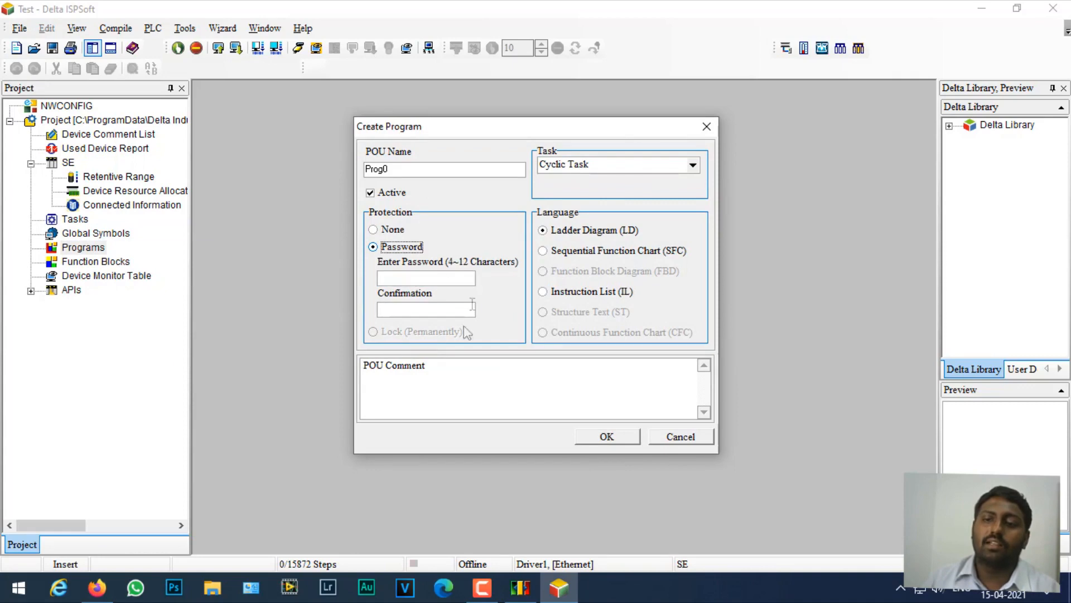
click(372, 230)
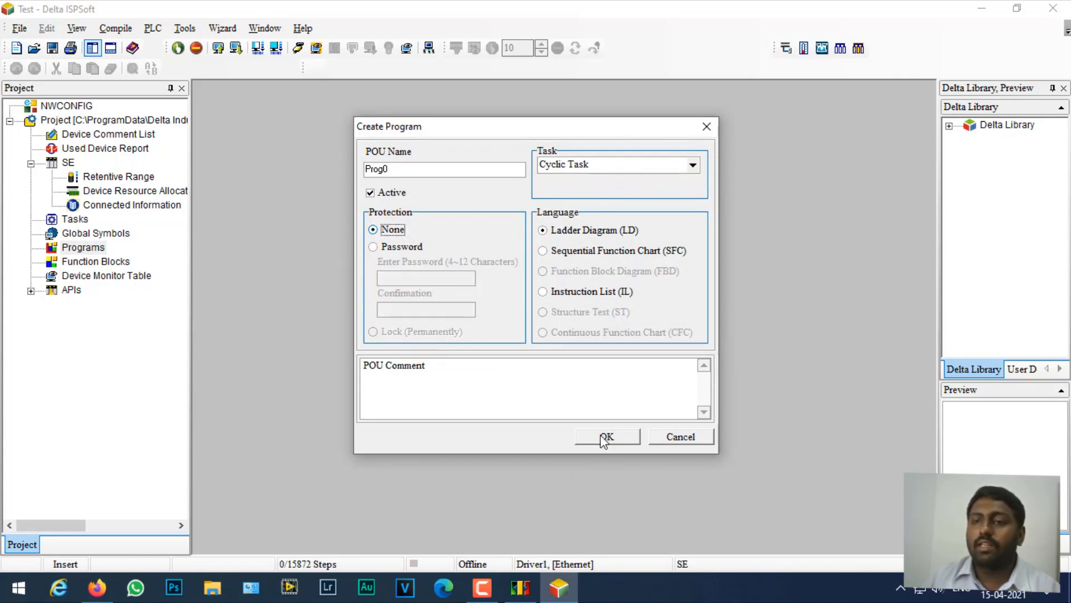
click(607, 436)
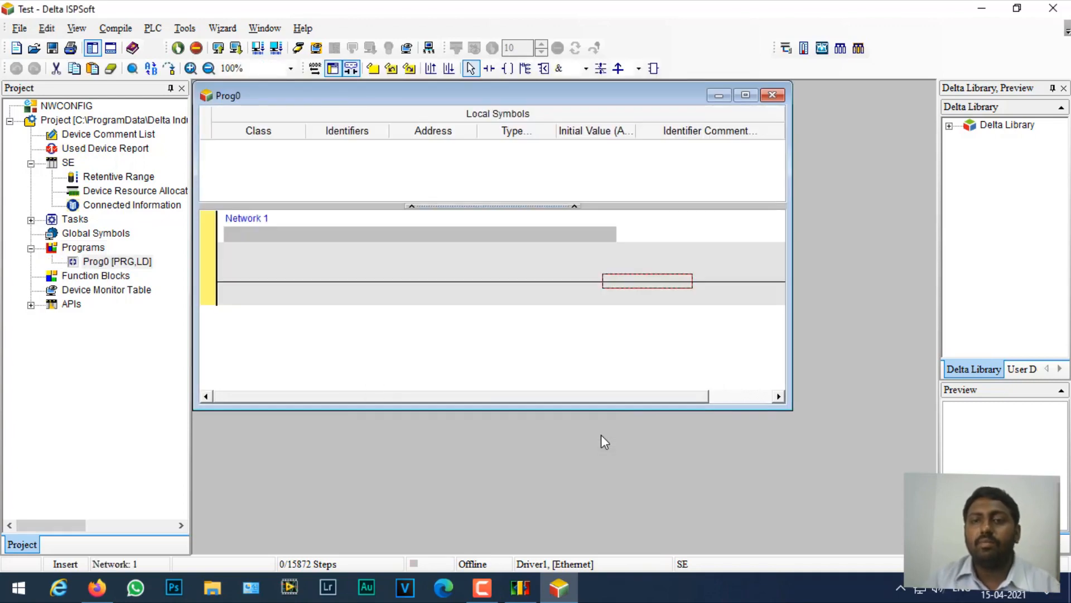
click(746, 94)
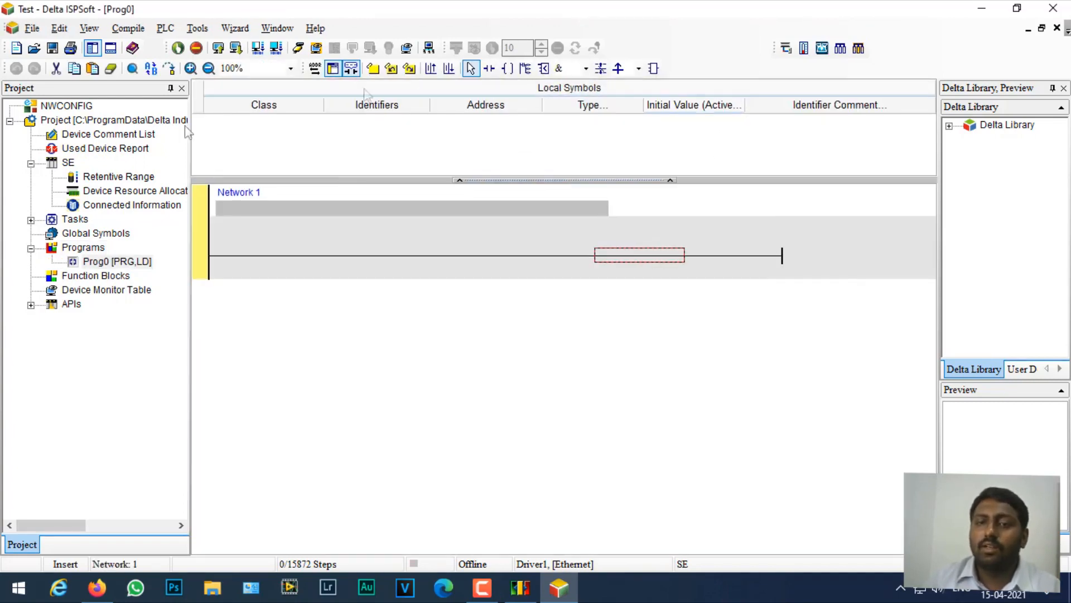
mouse_move(591, 290)
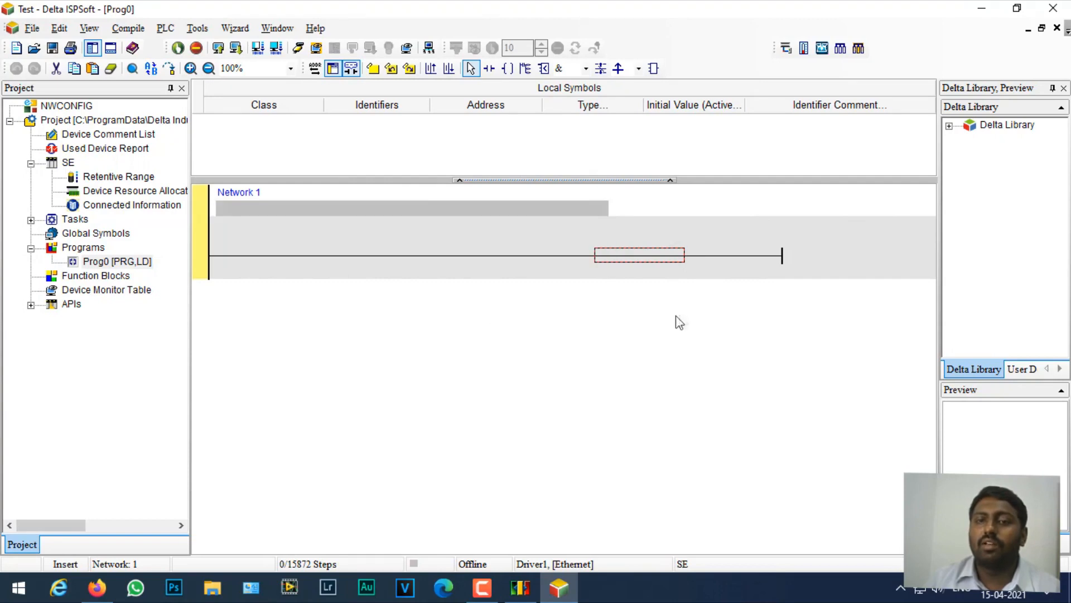
mouse_move(60, 247)
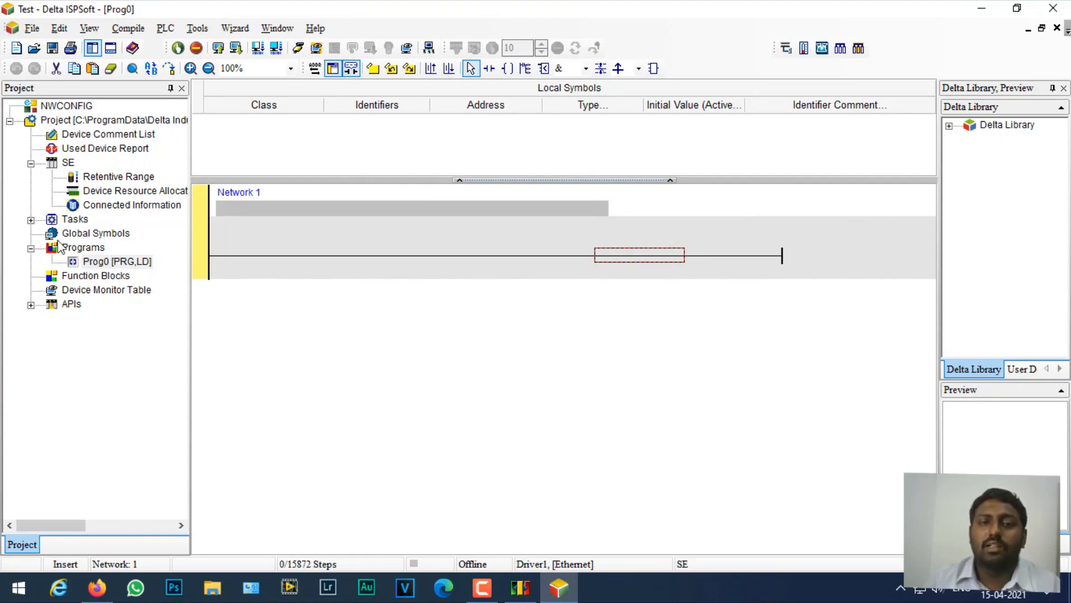
Add BOOL local symbols On (X0), OFF (X1) and Out (Y0) to Prog0
right_click(95, 233)
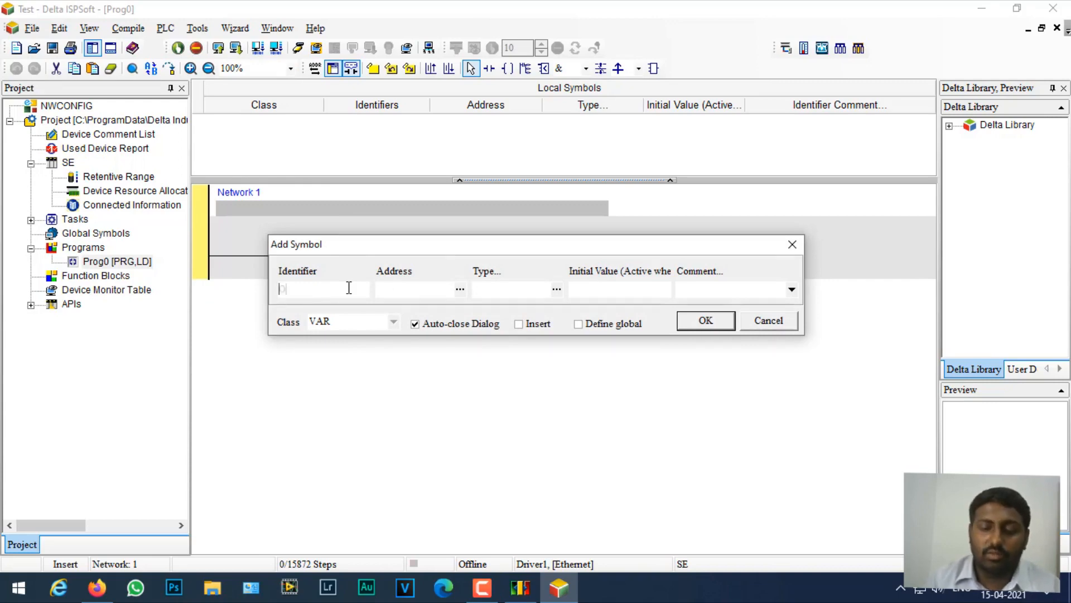
text(On)
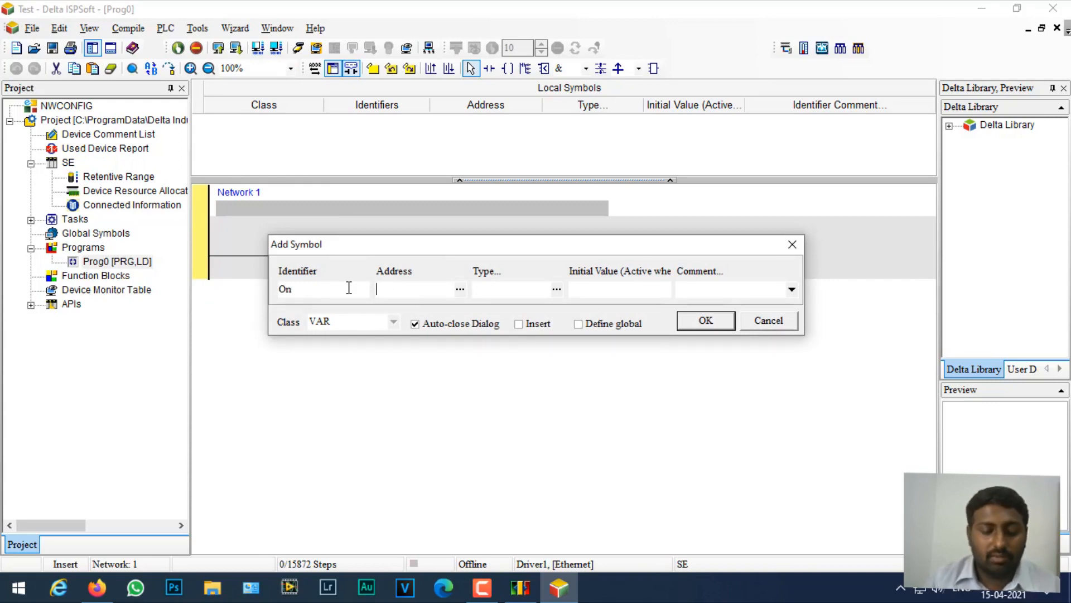
text(X0)
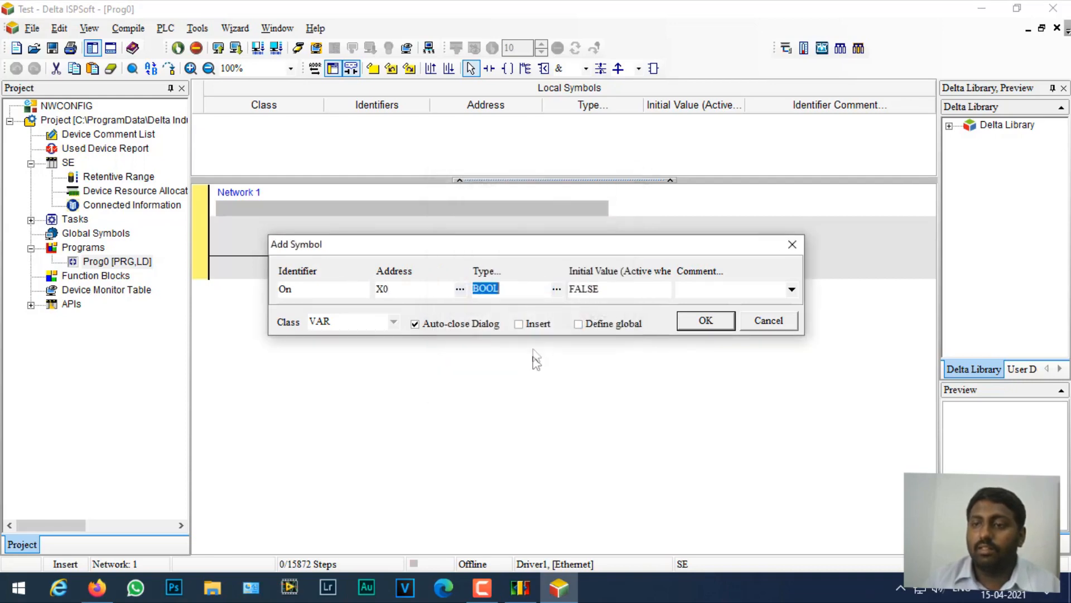
click(706, 320)
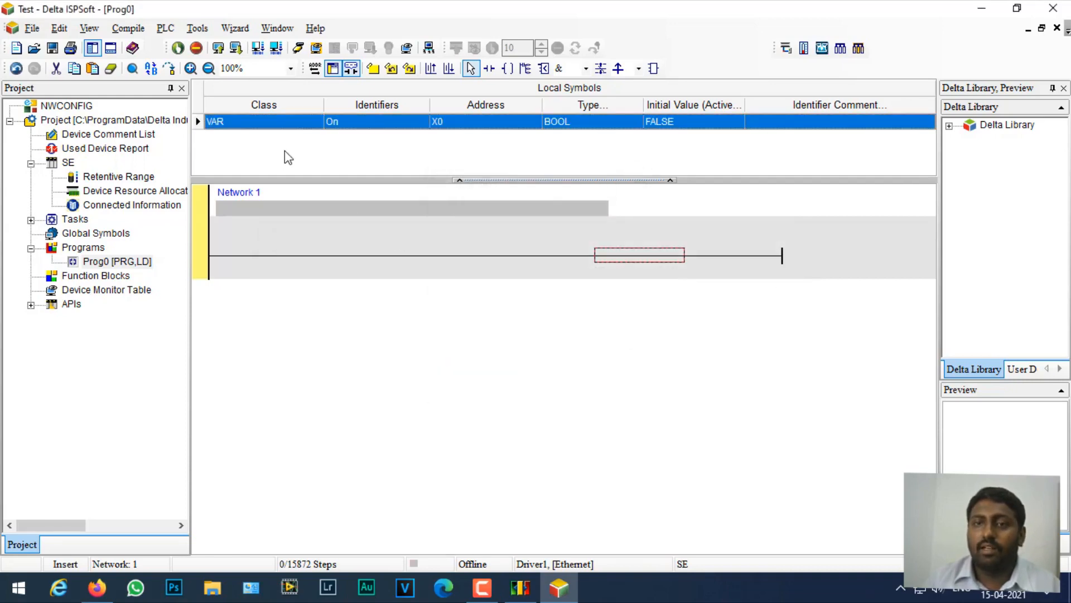
double_click(639, 255)
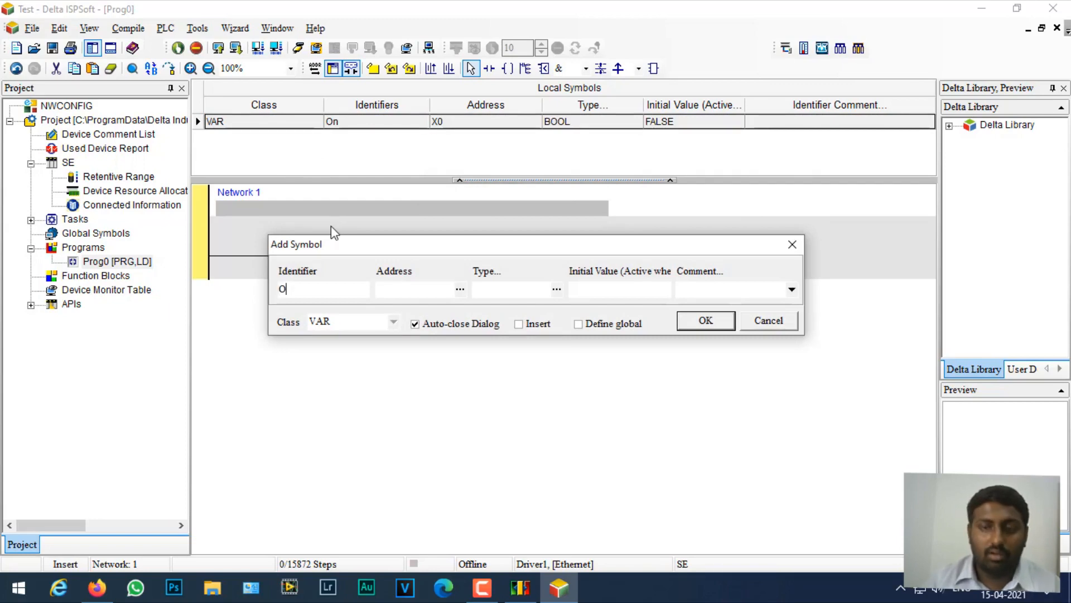
text(FF)
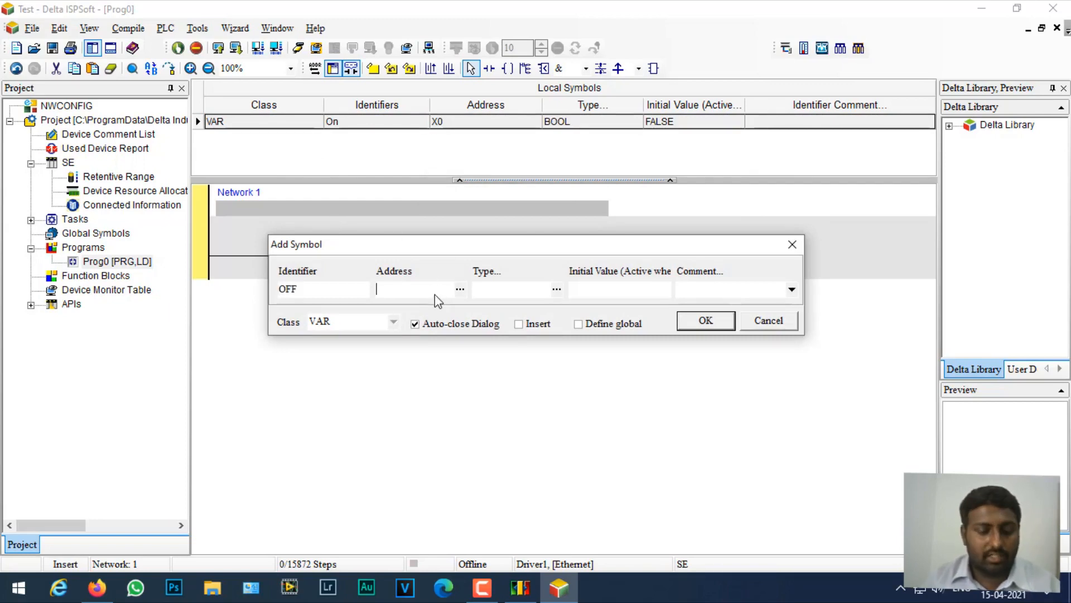
text(X1)
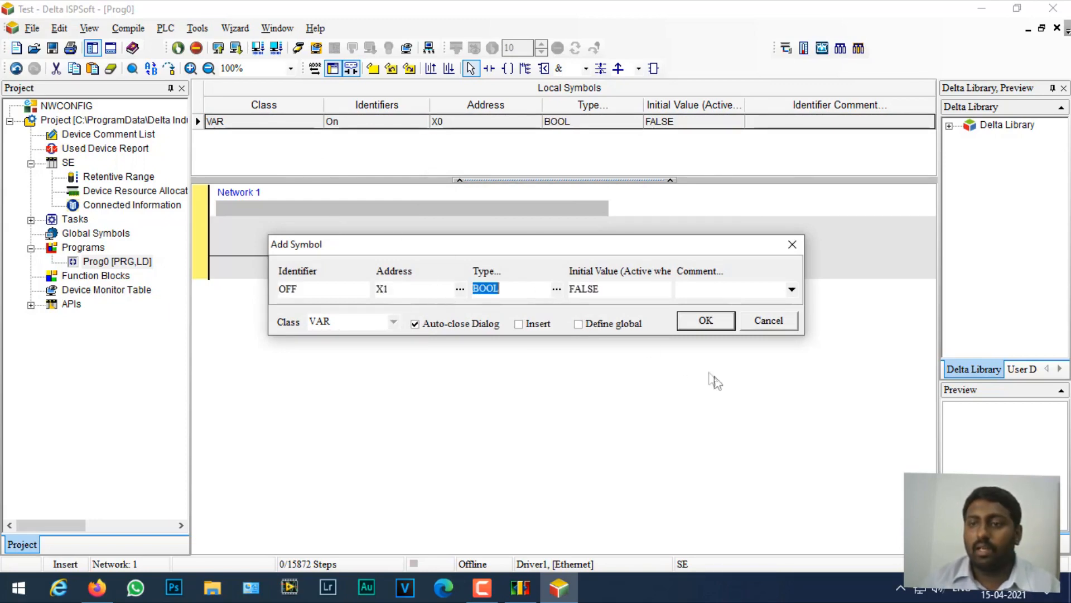
click(706, 320)
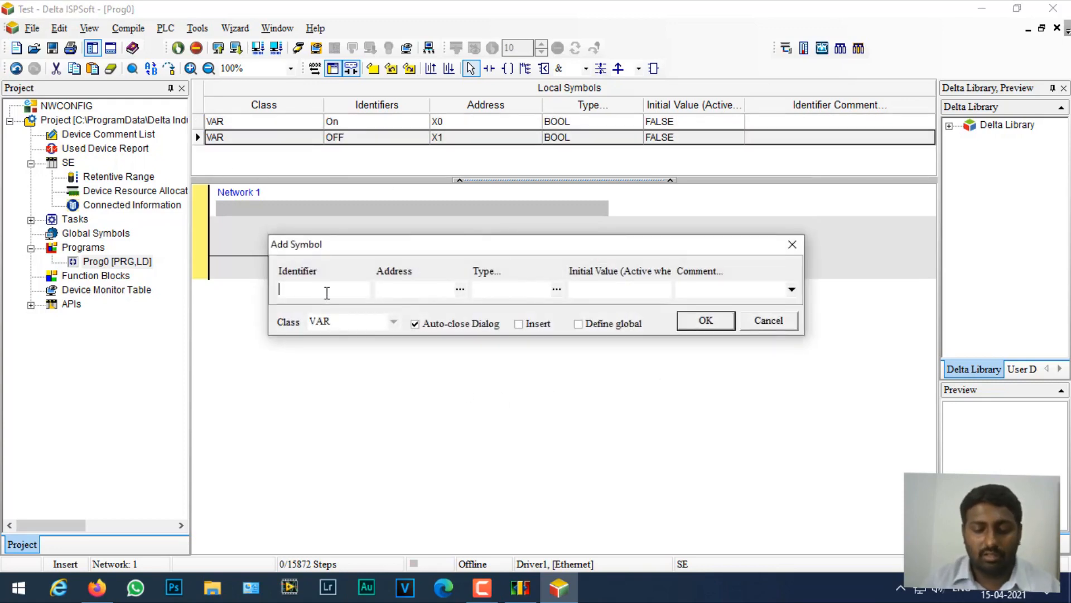
text(Out)
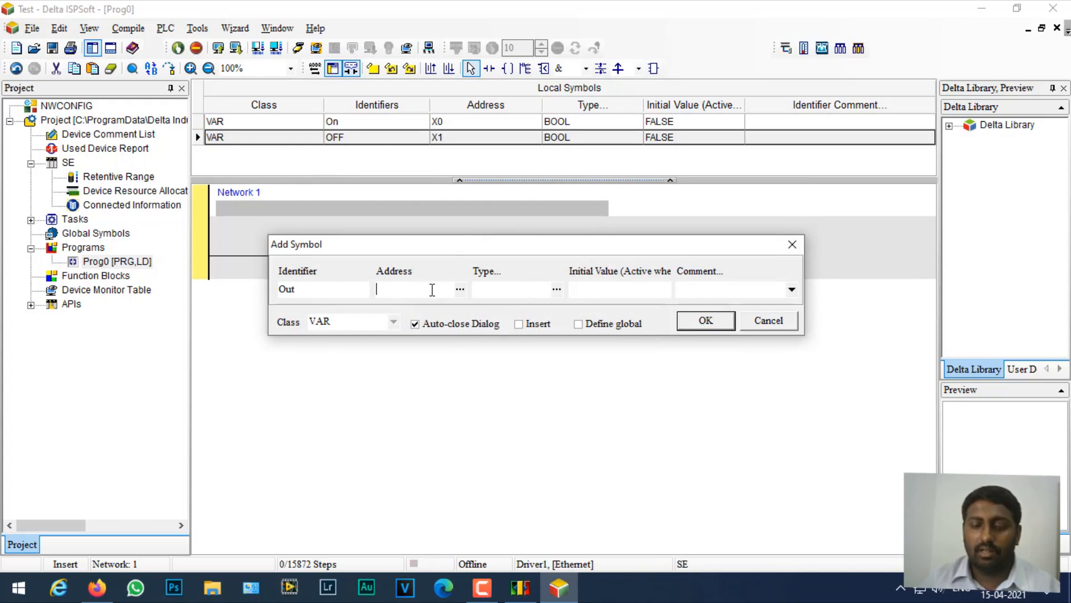
text(Y0)
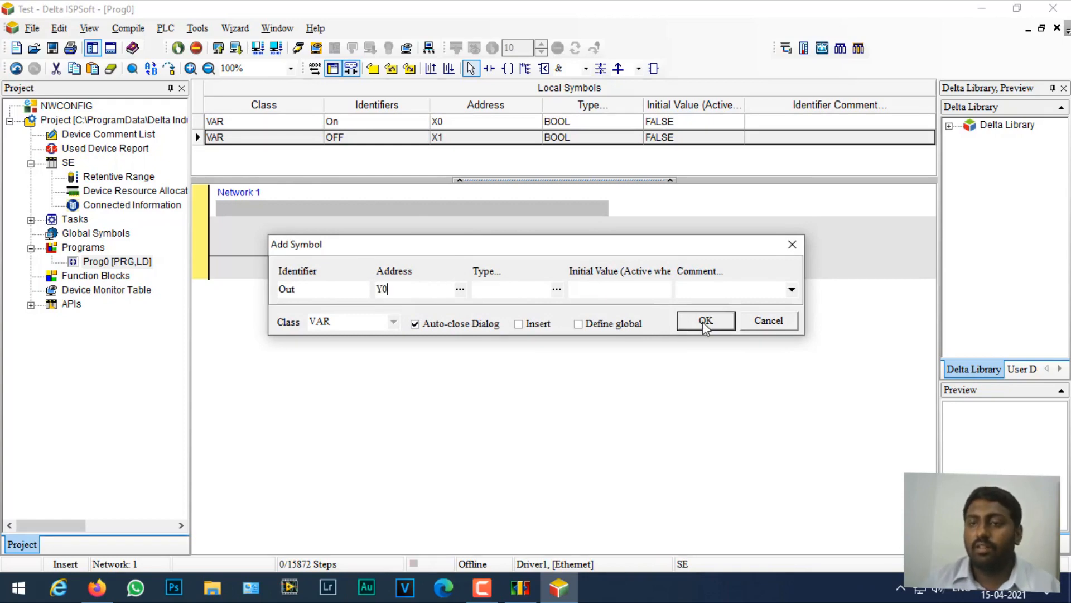
click(705, 320)
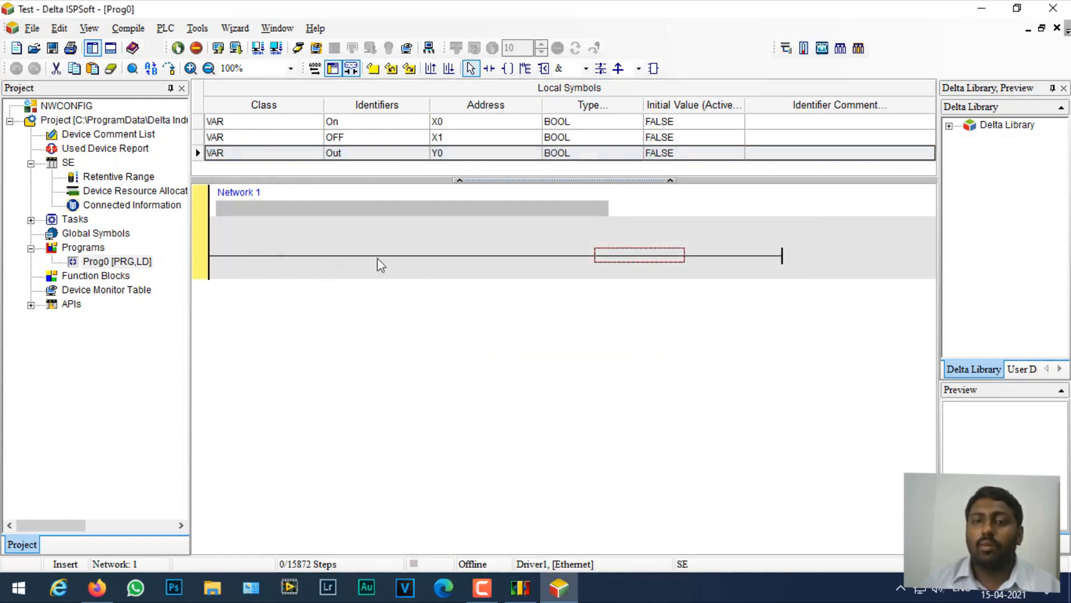
mouse_move(531, 284)
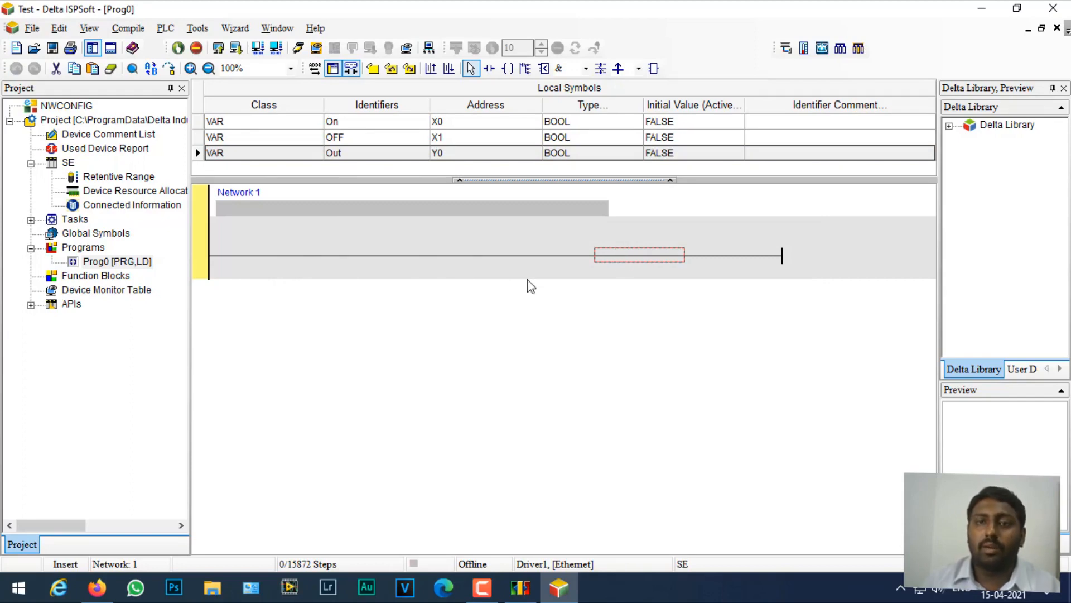
mouse_move(491, 81)
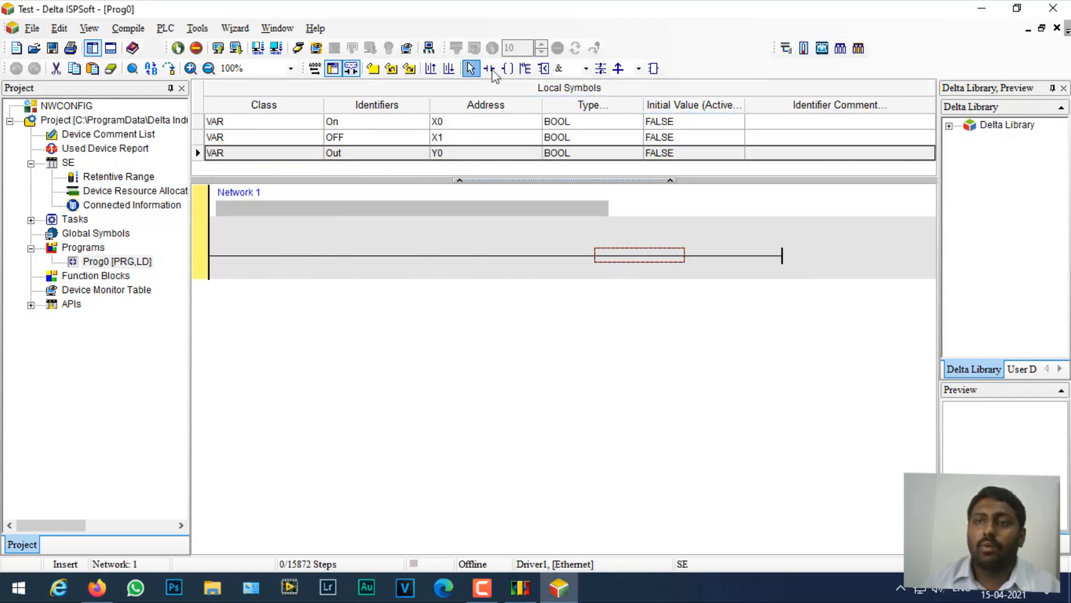
click(489, 69)
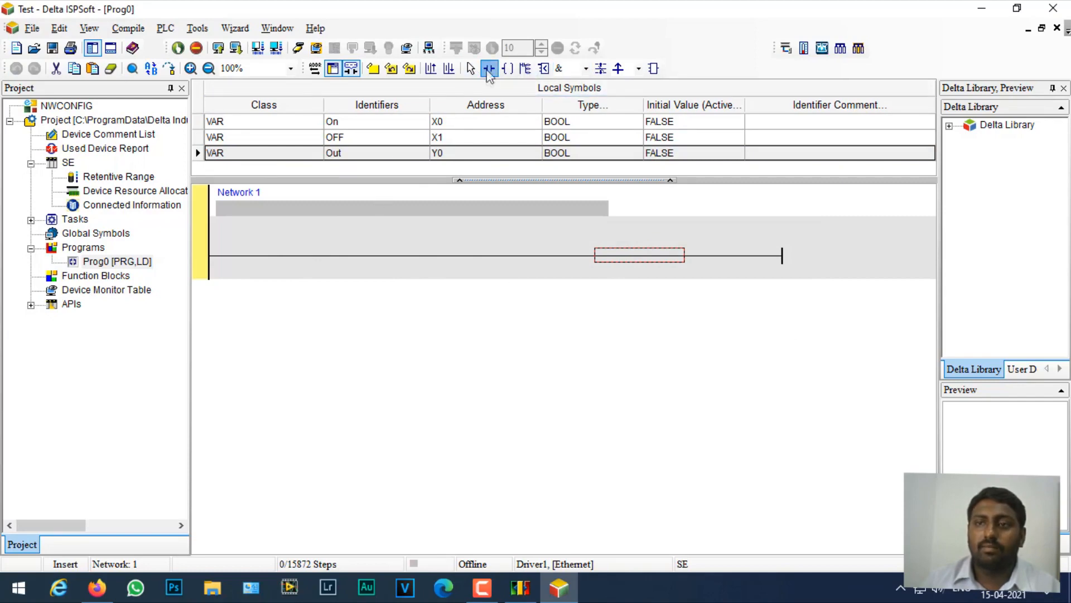
Place a normally open contact, a normally closed contact and an output coil in Network 1
click(489, 68)
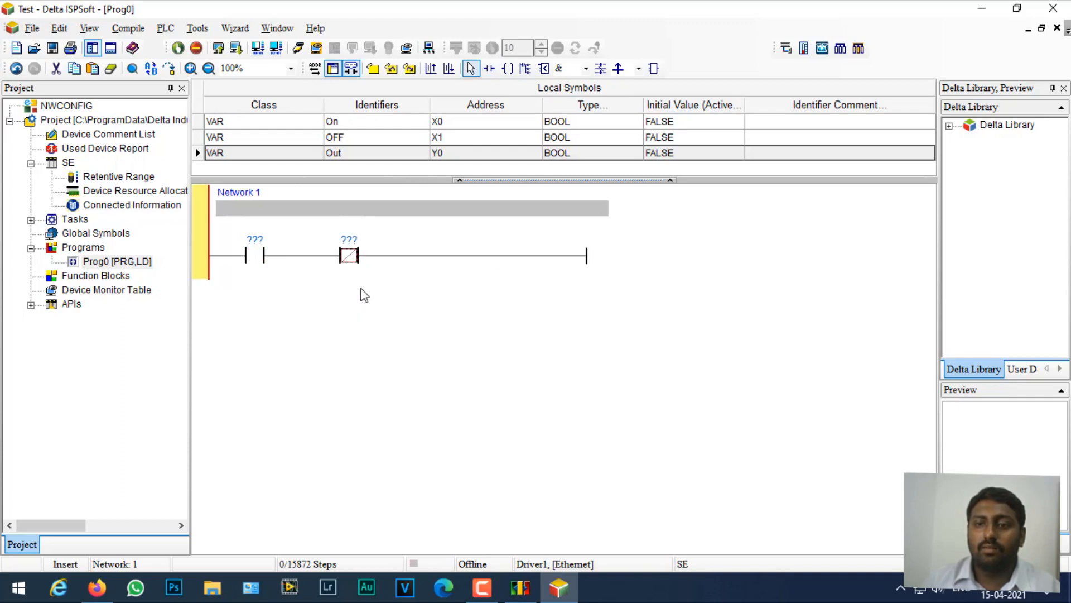
click(489, 69)
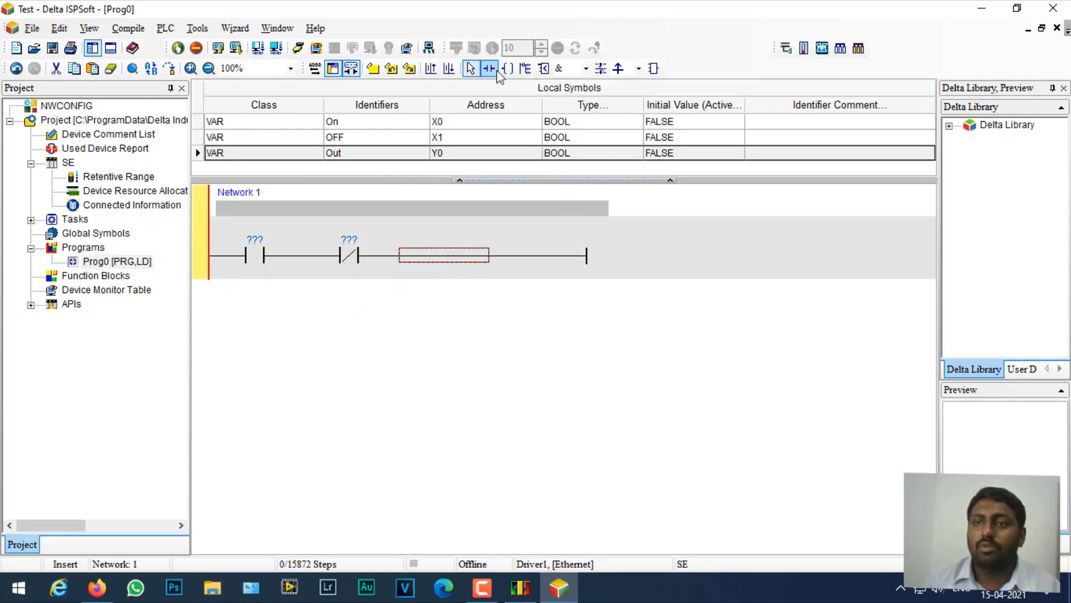
click(507, 69)
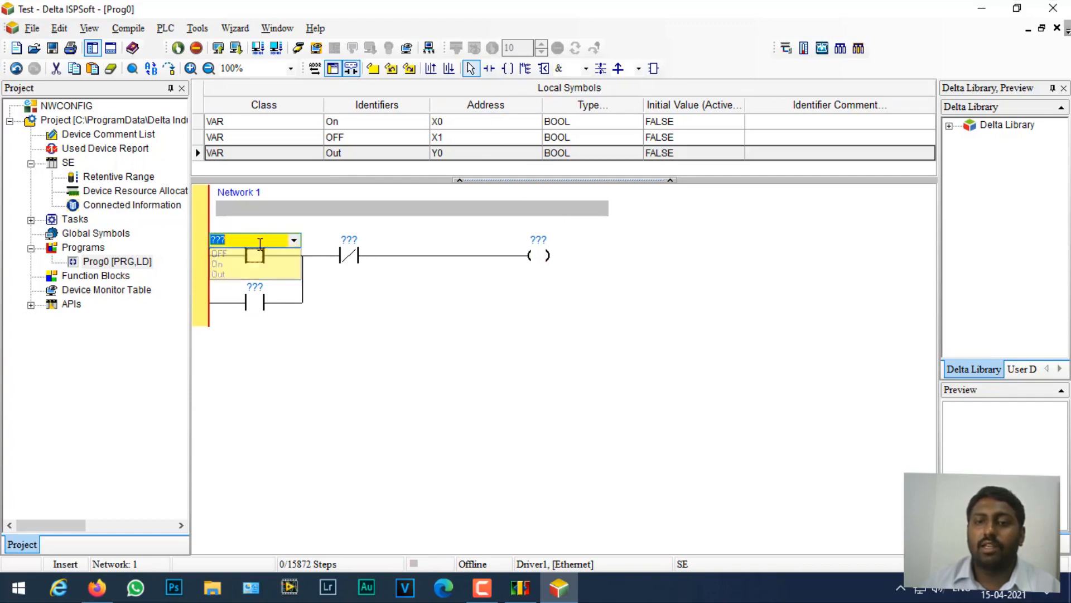
Assign symbol On to the first contact and Out to the output coil
click(217, 264)
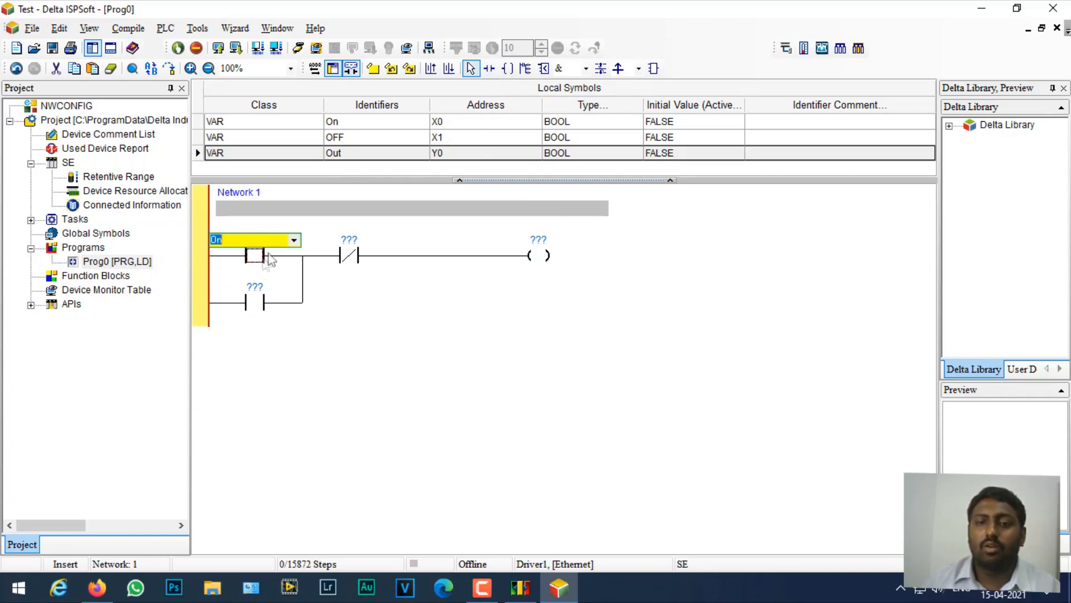
click(349, 254)
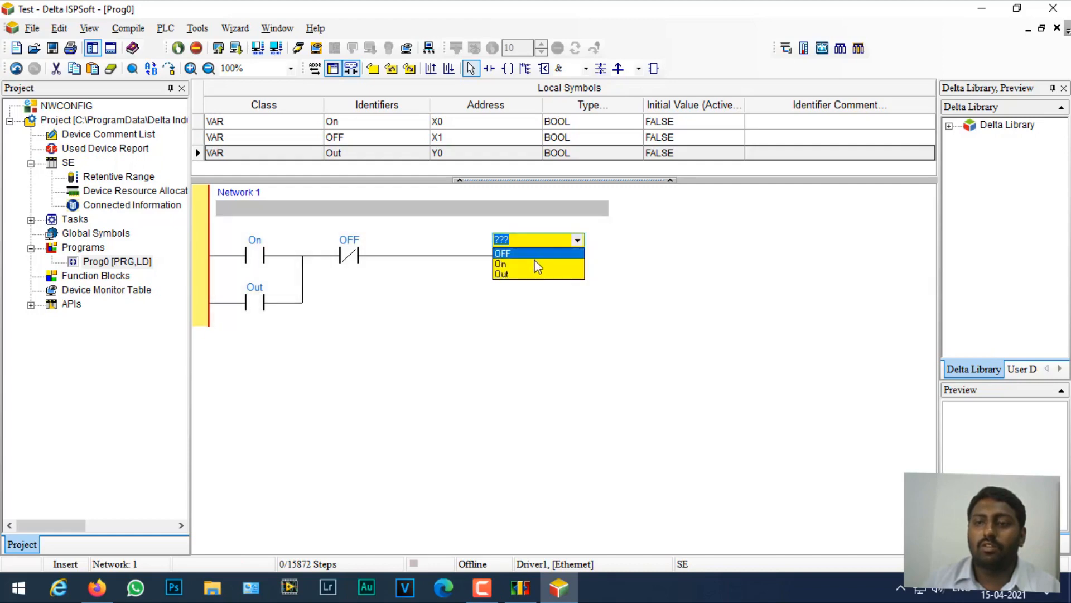
mouse_move(540, 274)
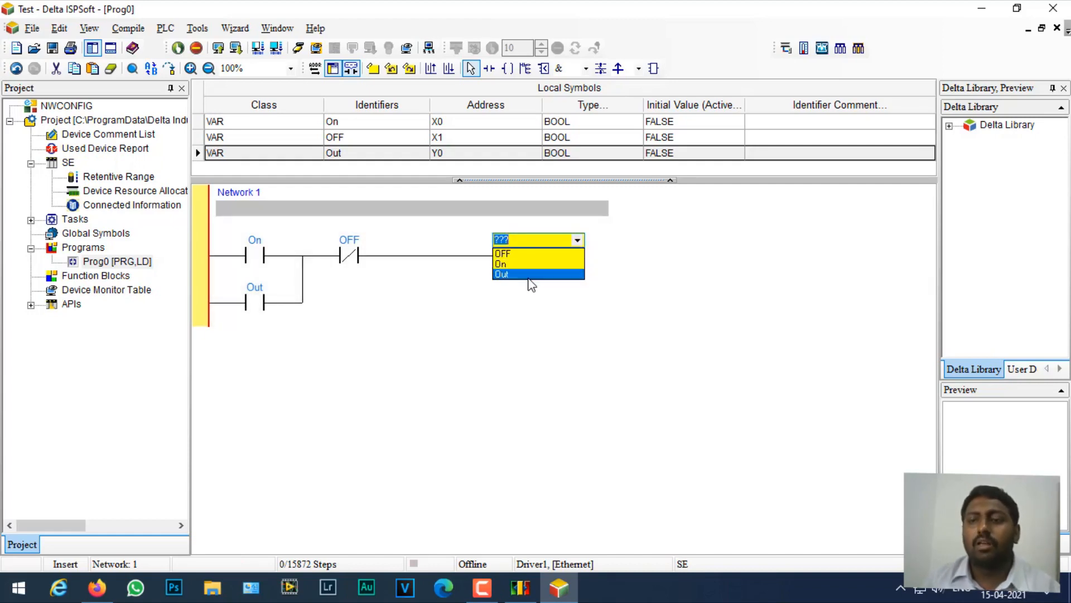
click(501, 274)
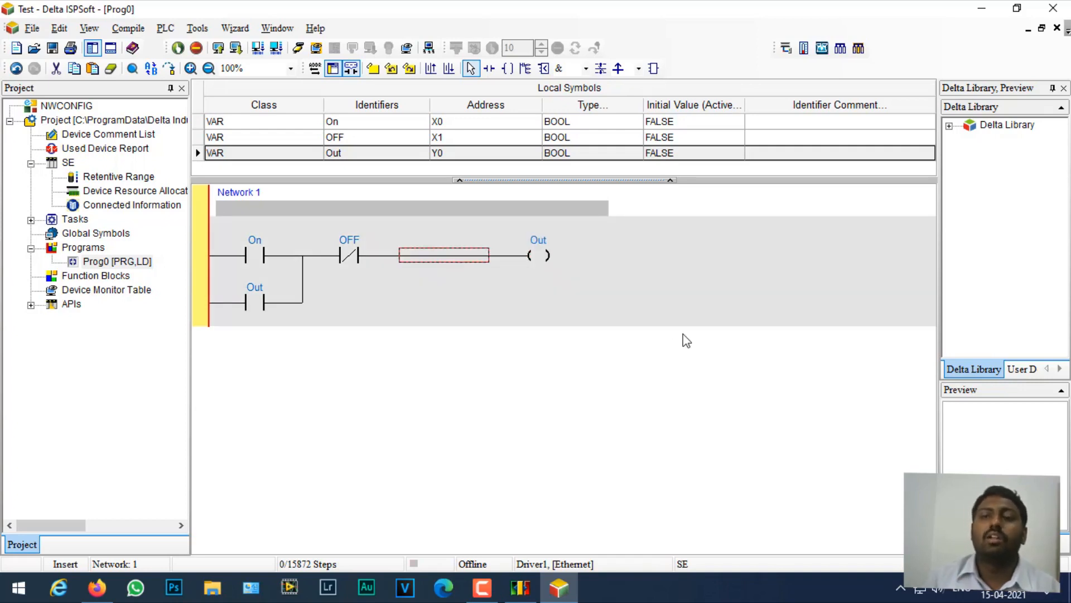
mouse_move(748, 541)
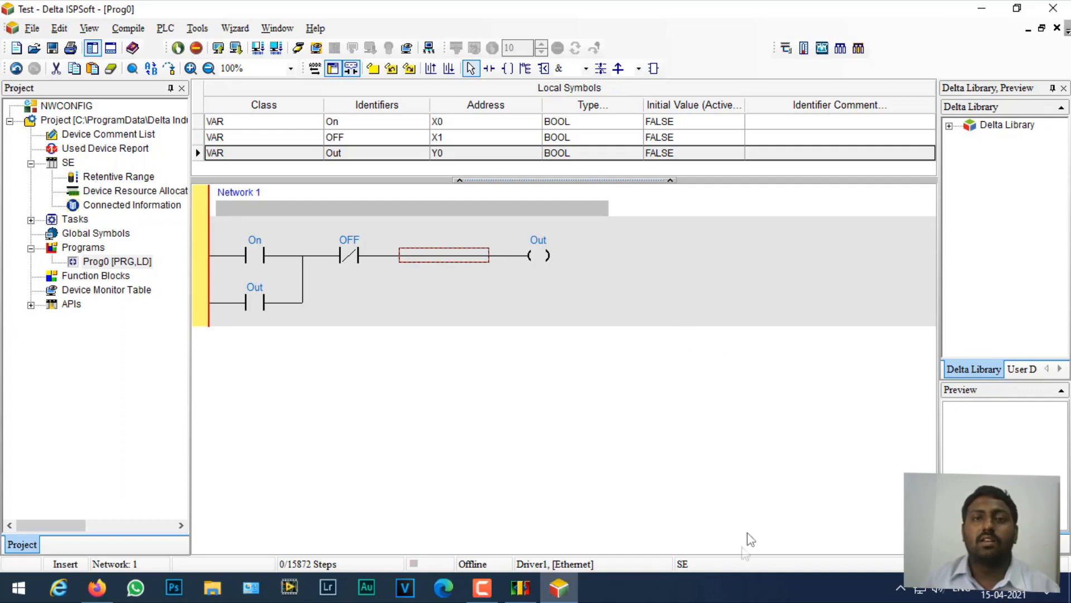
Compile Prog0 with 0 errors and 0 warnings, then open PLC Communication Setting
click(128, 28)
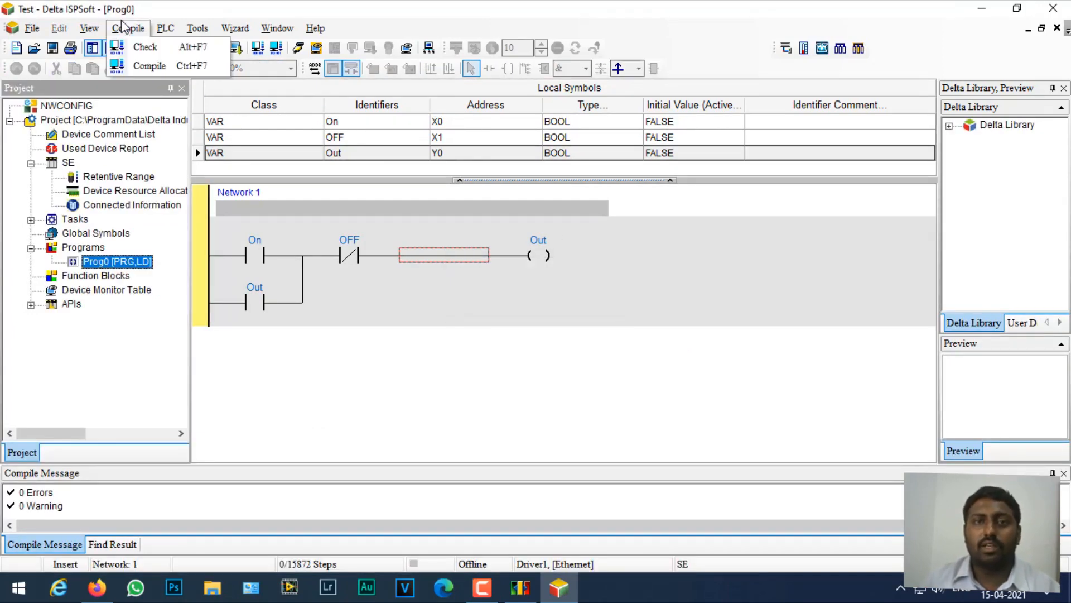
click(149, 66)
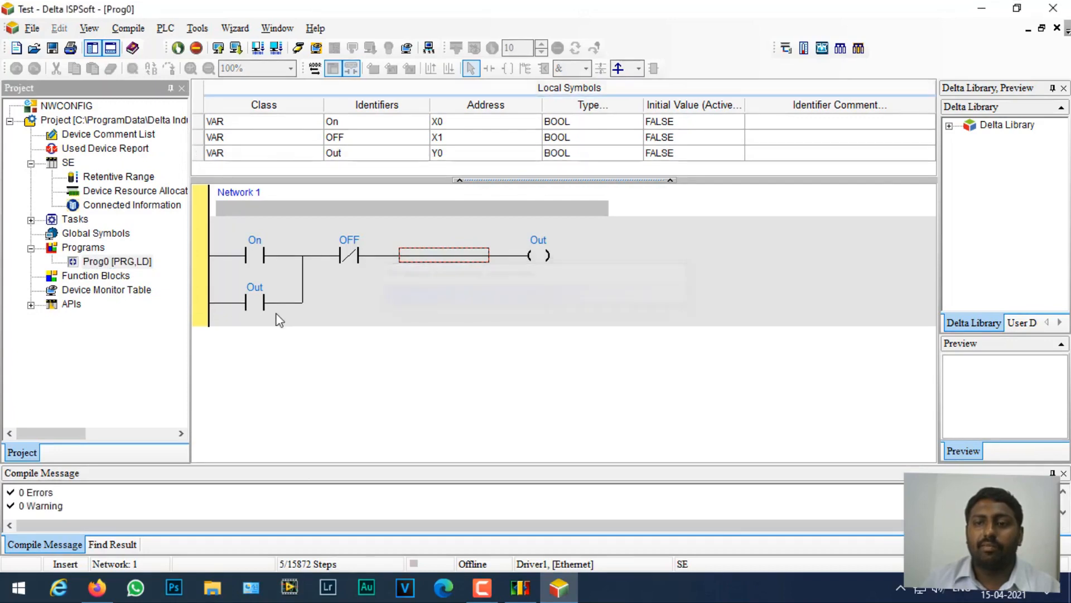
click(117, 261)
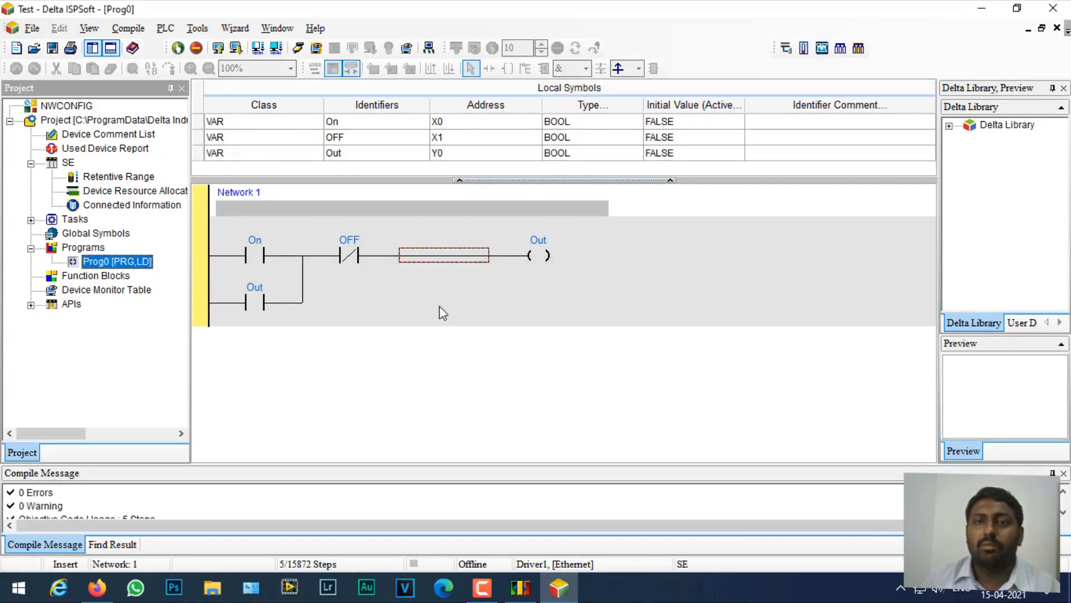
mouse_move(155, 36)
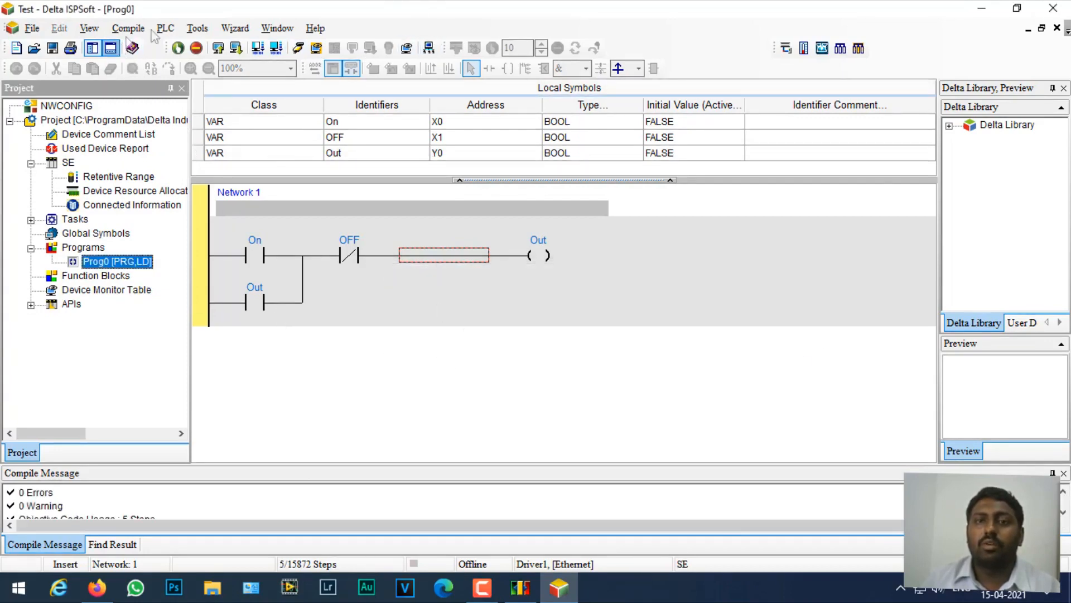
click(196, 29)
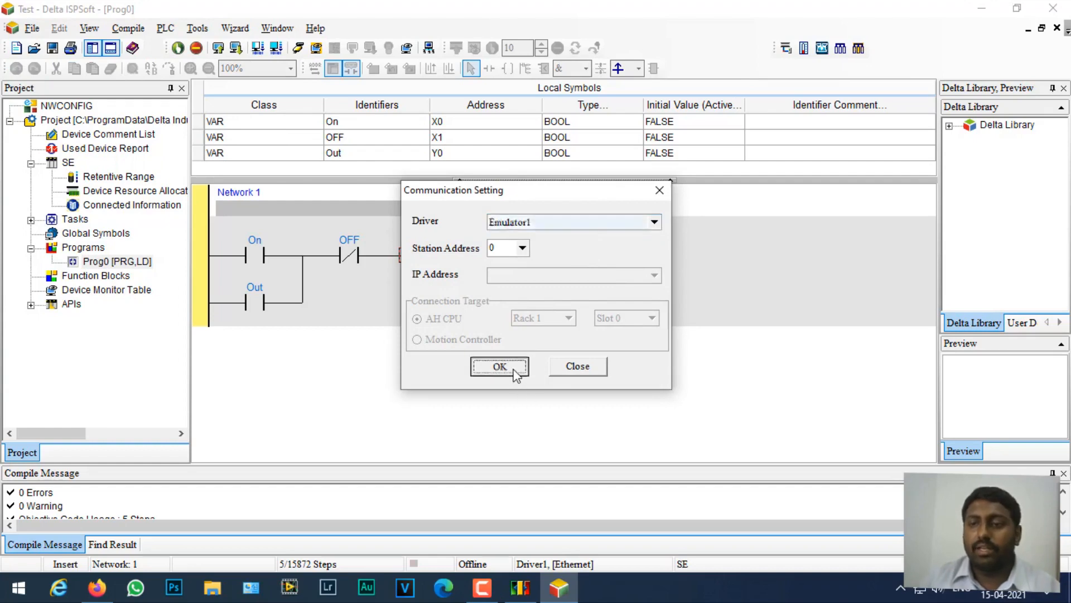
Confirm Emulator1 as the driver and download Prog0 to the DVP simulator
click(500, 367)
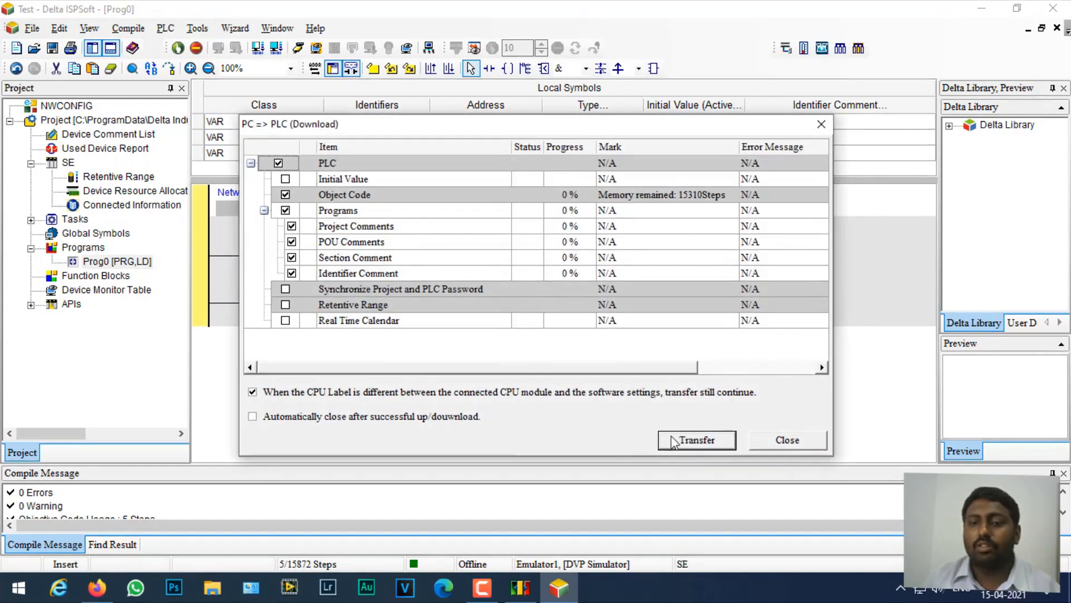
click(696, 440)
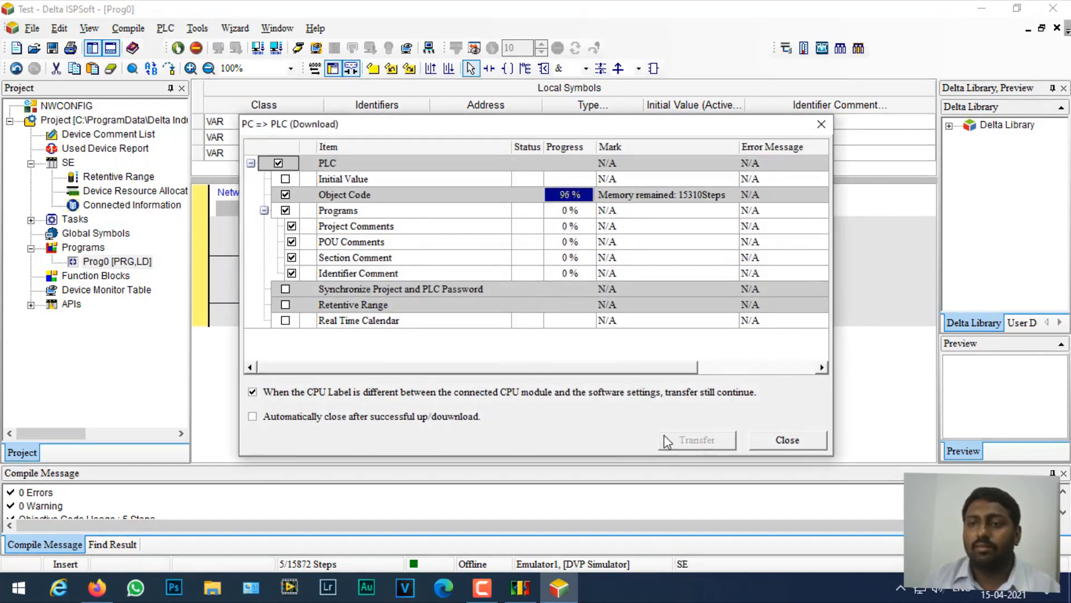
click(787, 439)
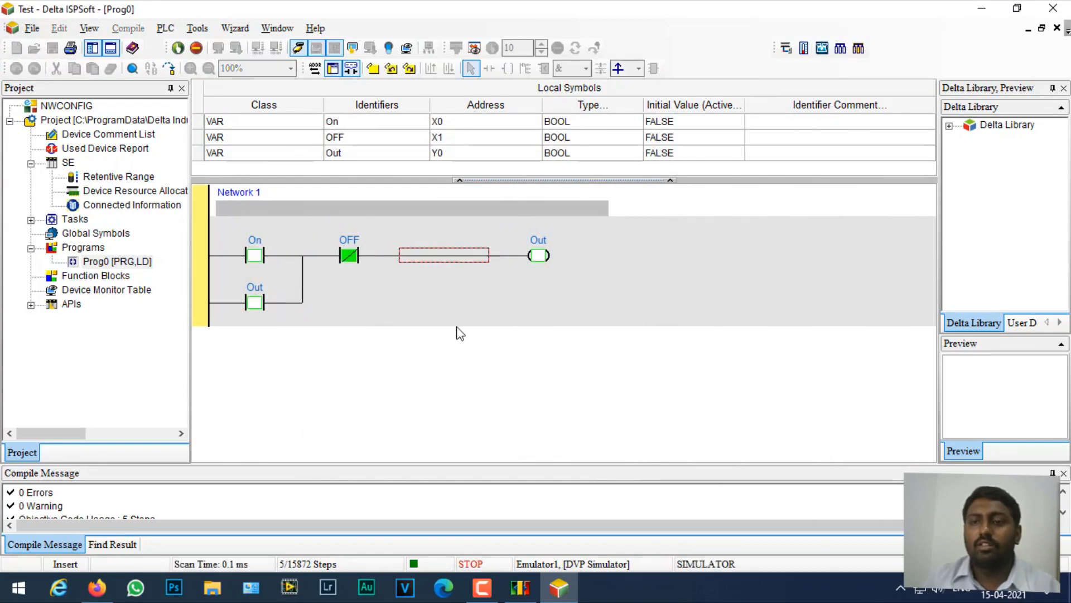
Set the On contact (X0) on, force it on, then release all forces
right_click(349, 254)
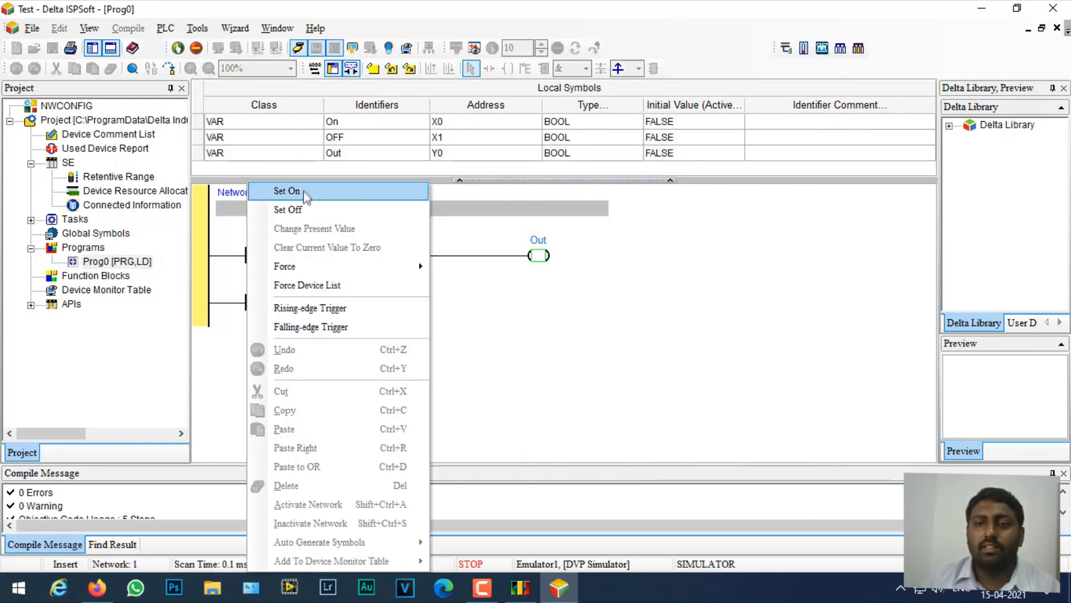
click(285, 190)
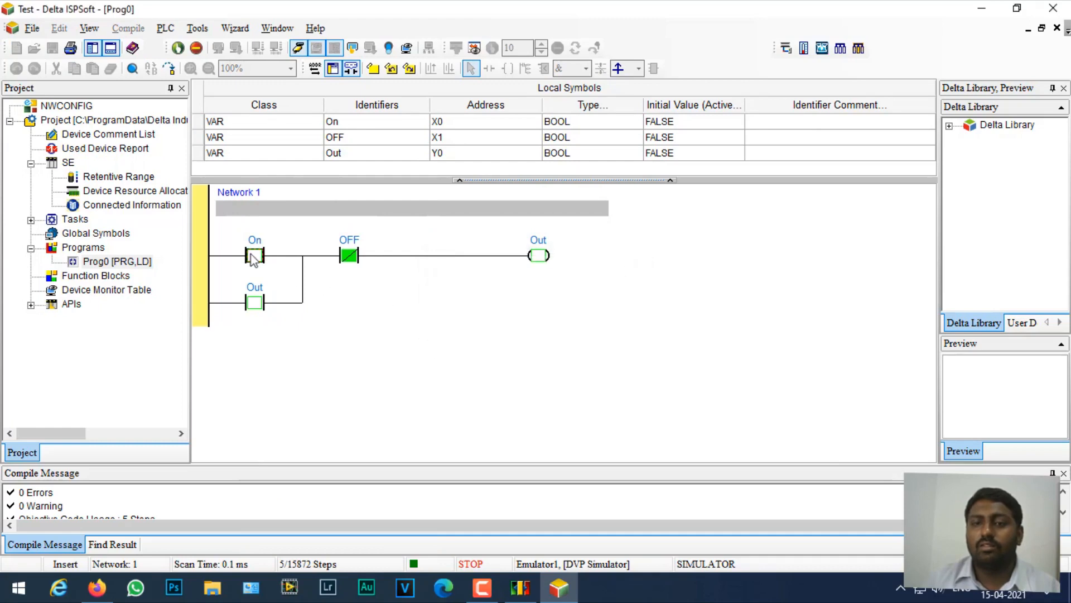
right_click(254, 256)
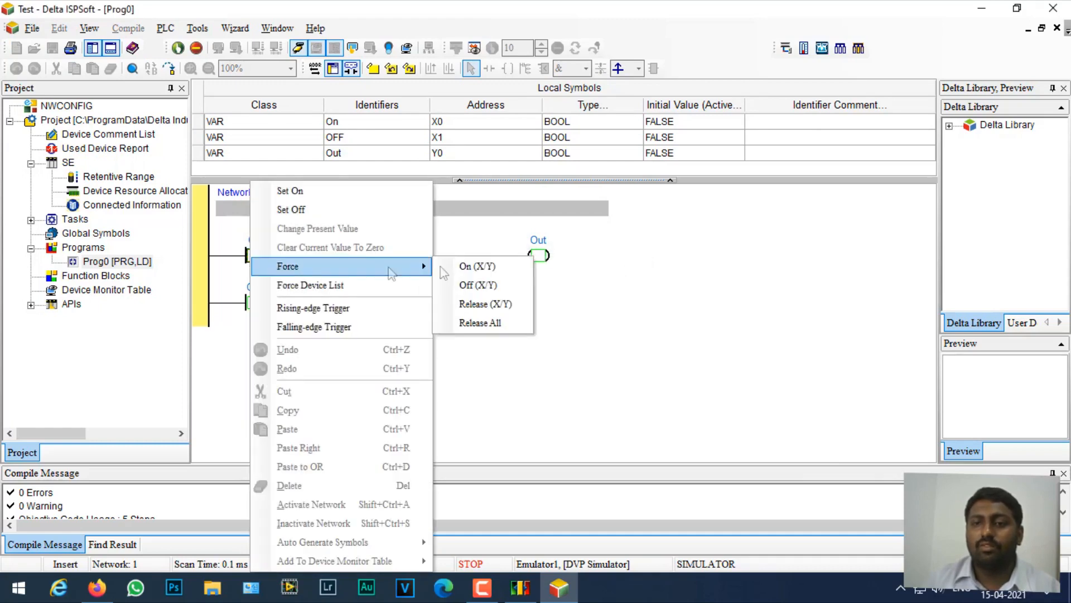
click(477, 266)
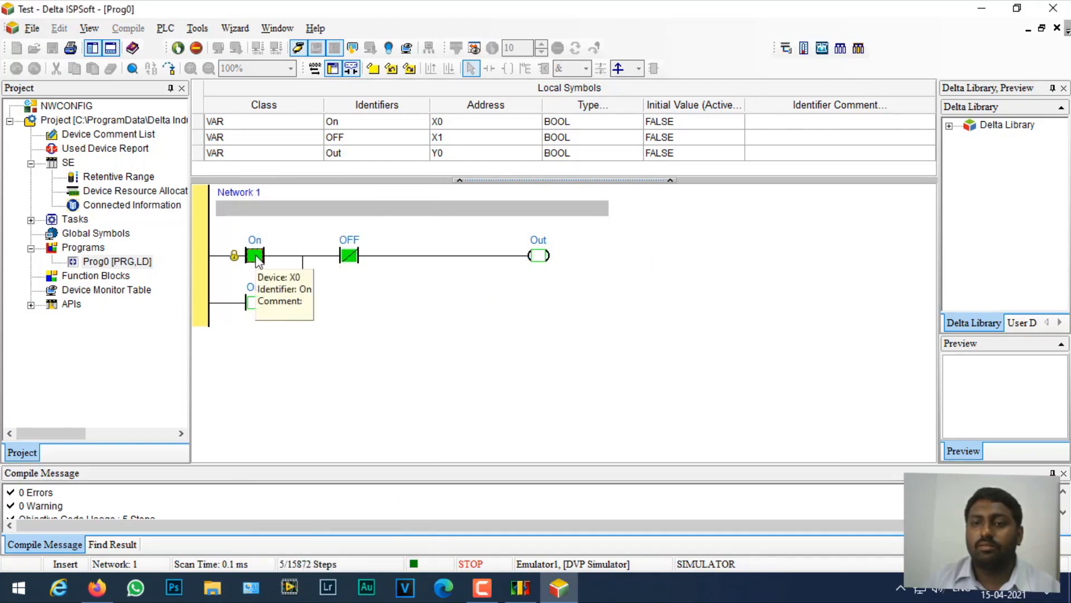
right_click(254, 254)
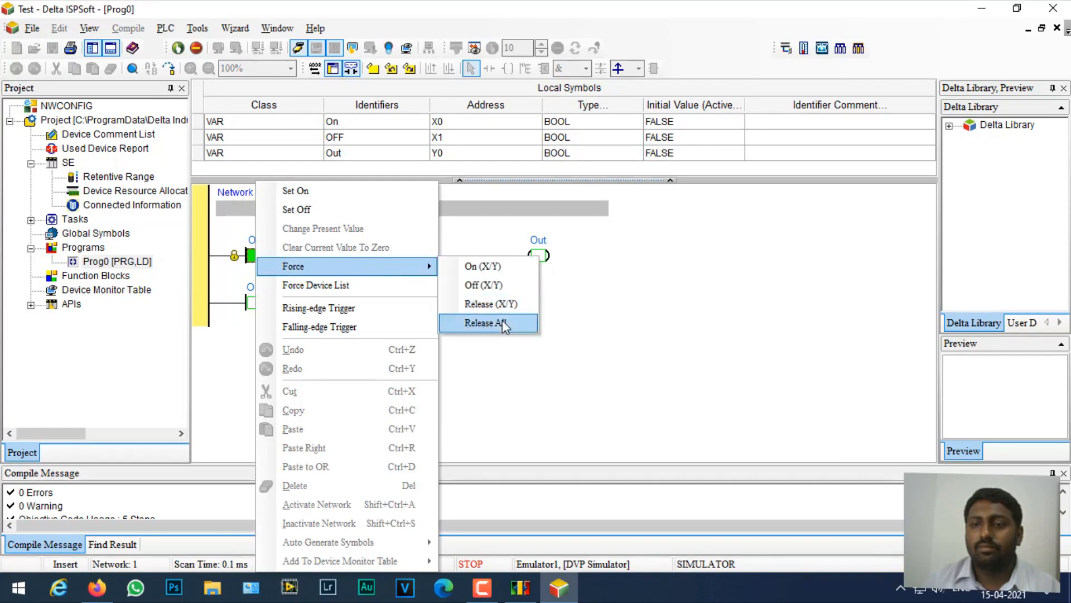
click(488, 322)
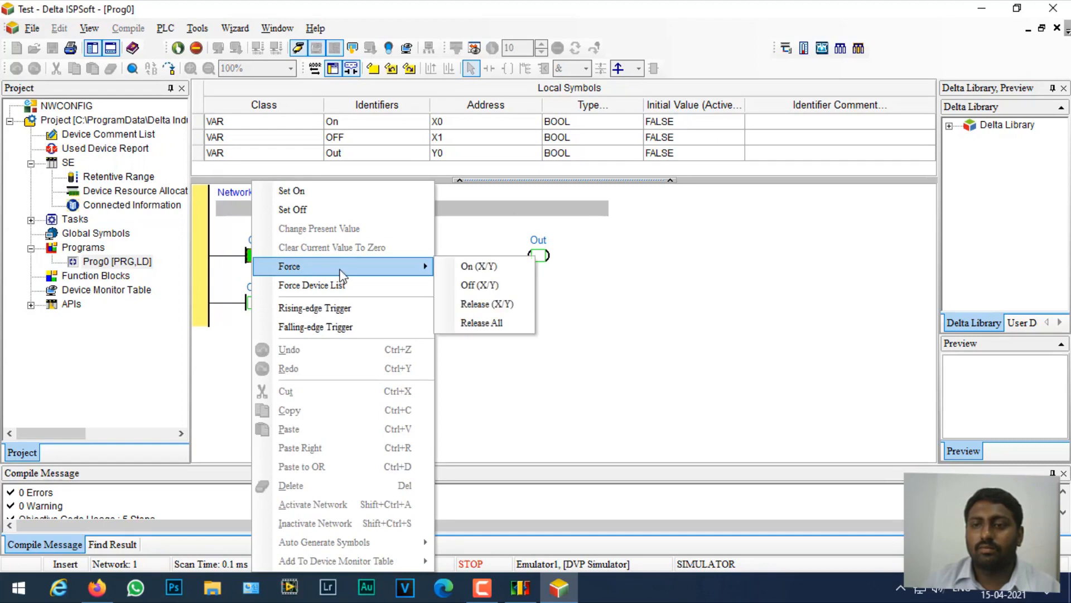
Switch the simulator to RUN, then force the On input off while Out stays latched
click(173, 48)
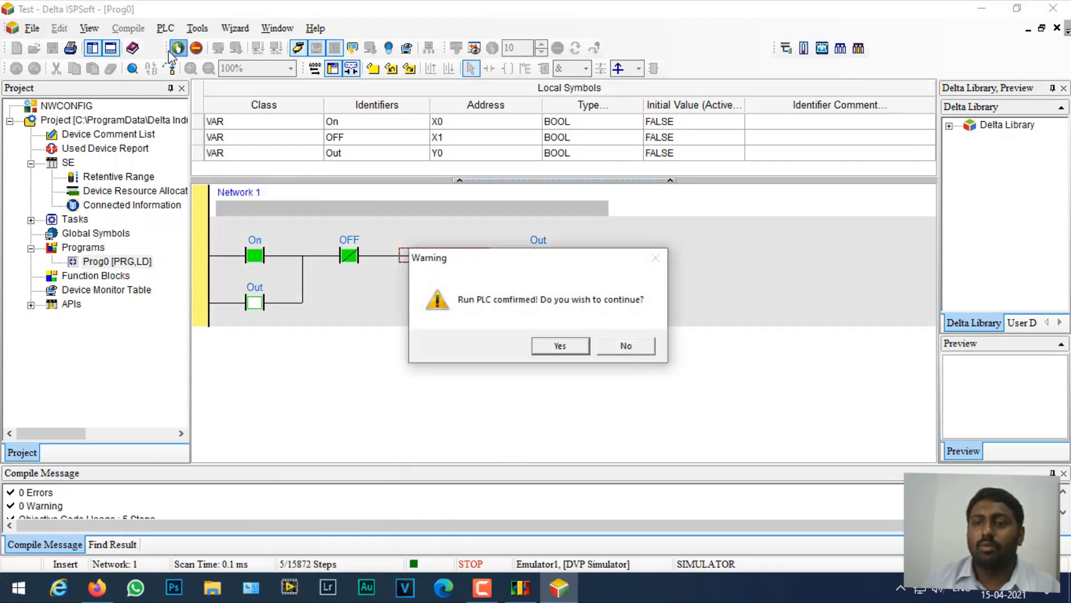
click(559, 345)
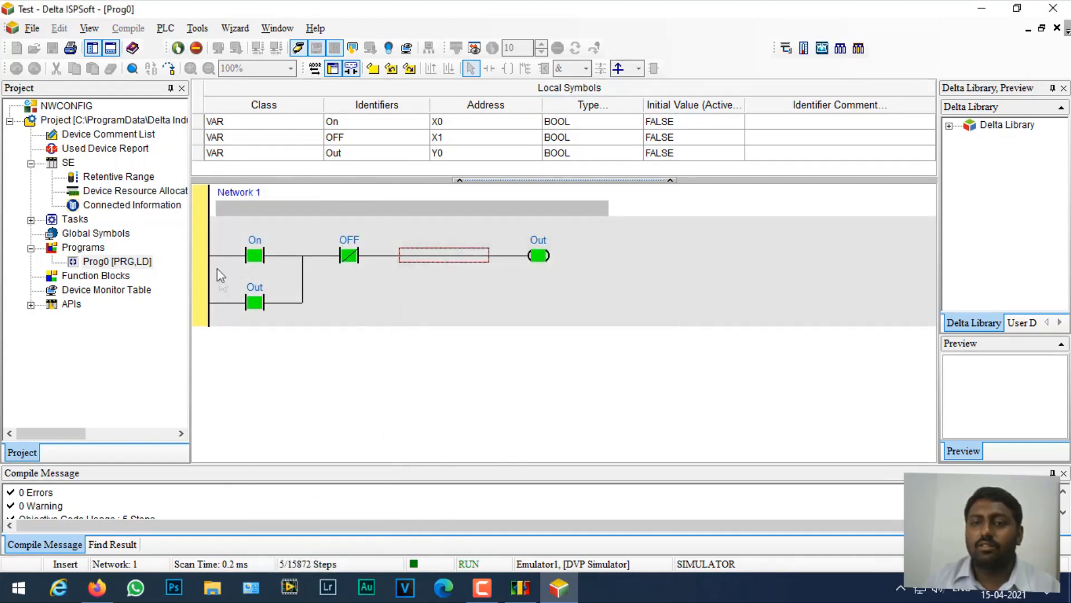
right_click(254, 254)
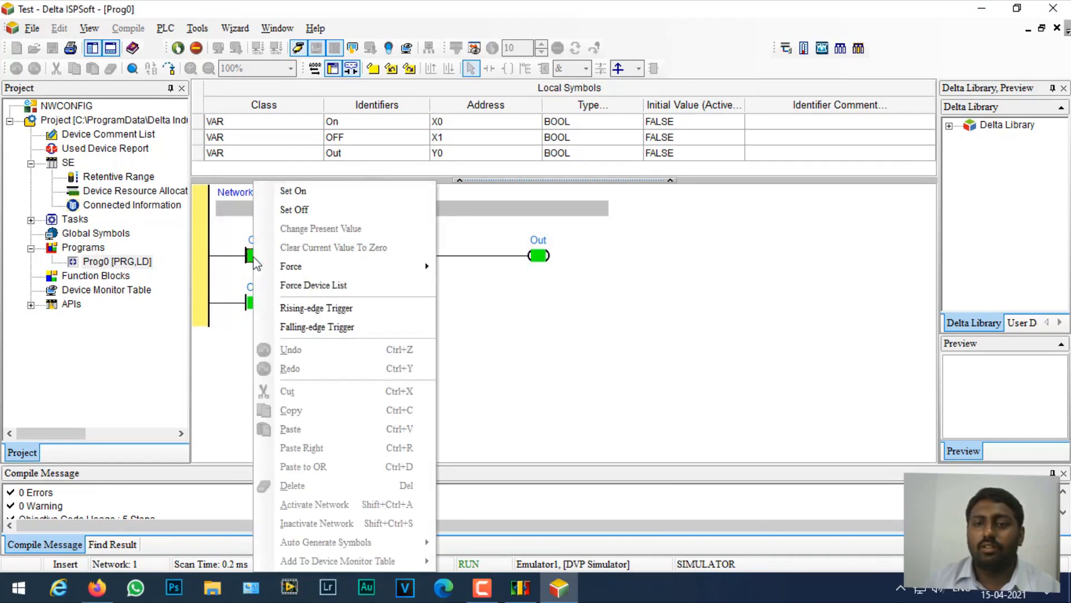
mouse_move(291, 266)
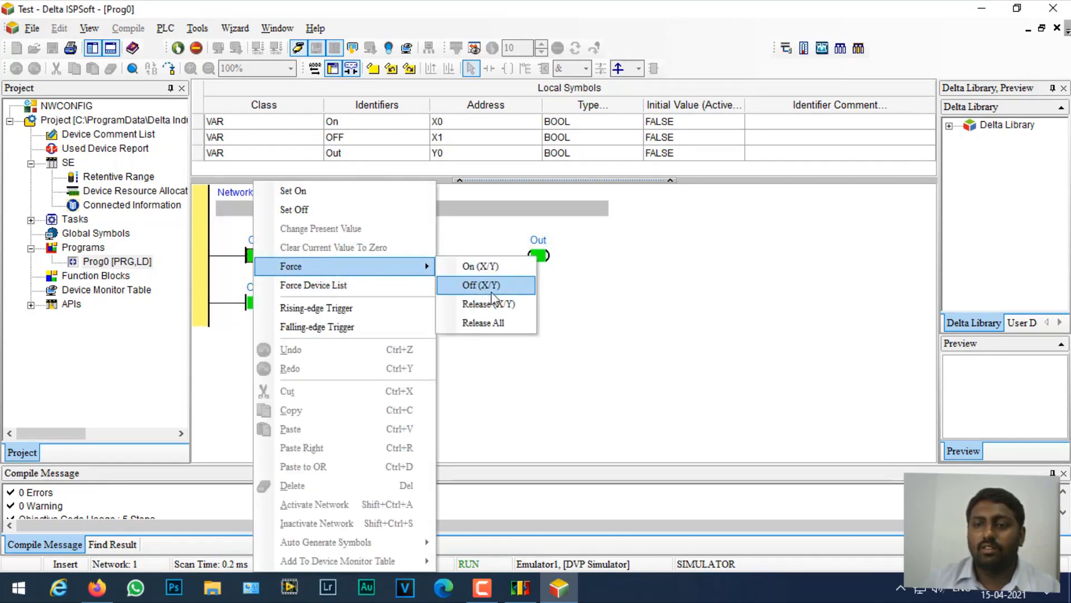
click(482, 284)
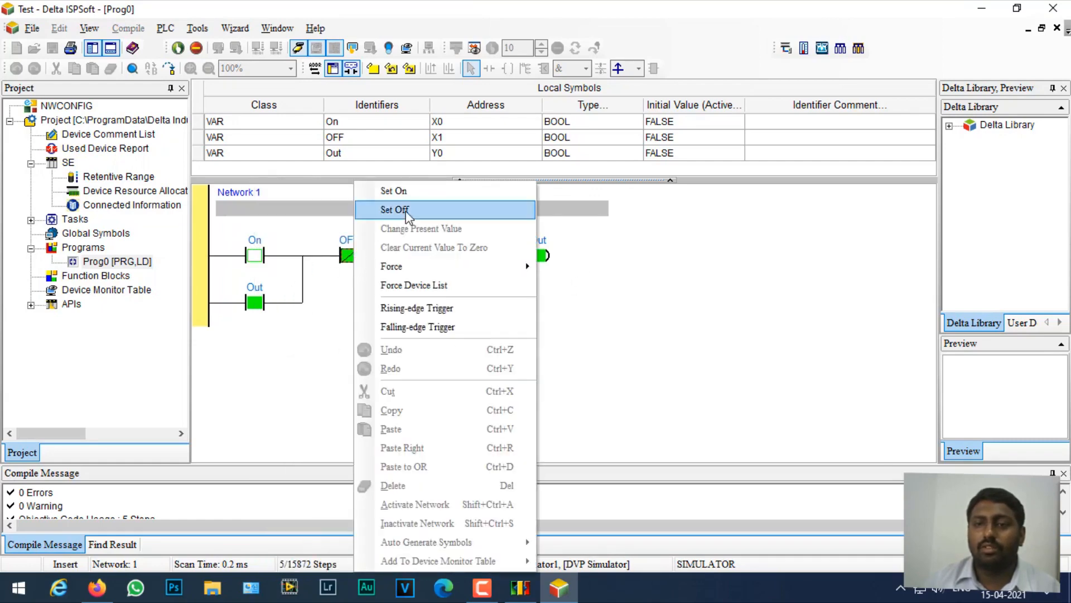
mouse_move(451, 268)
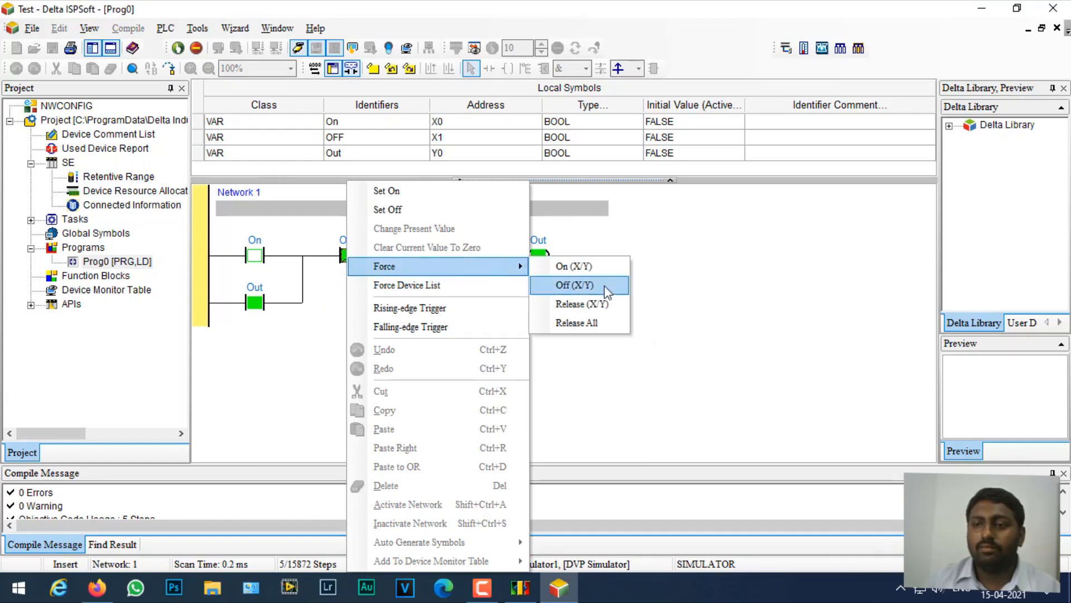
Force the OFF contact to unlatch the Out coil, then release that force
click(574, 286)
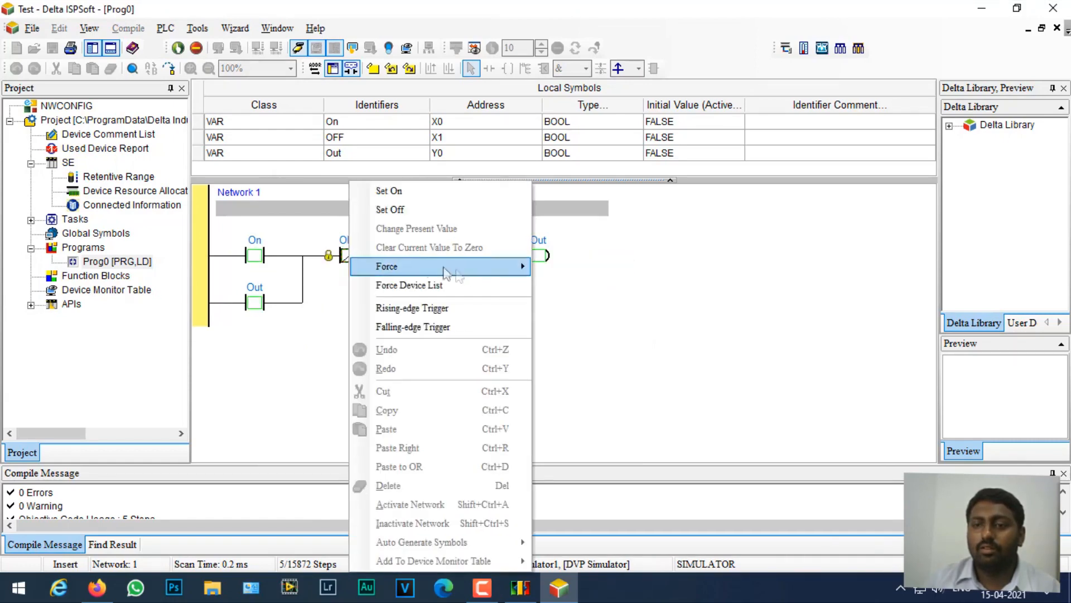
mouse_move(417, 285)
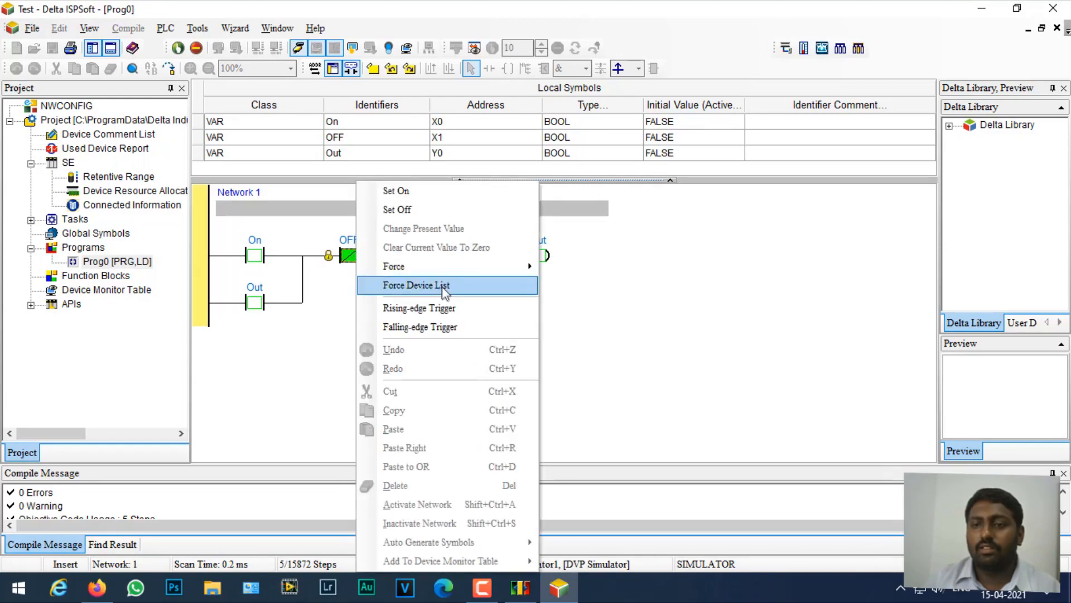
mouse_move(416, 266)
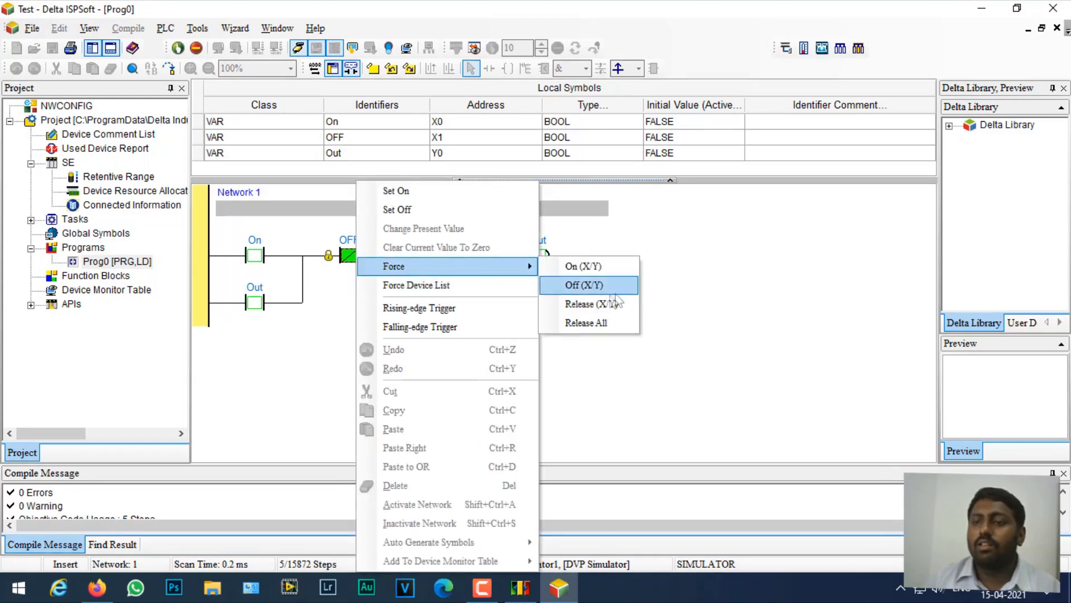
click(579, 285)
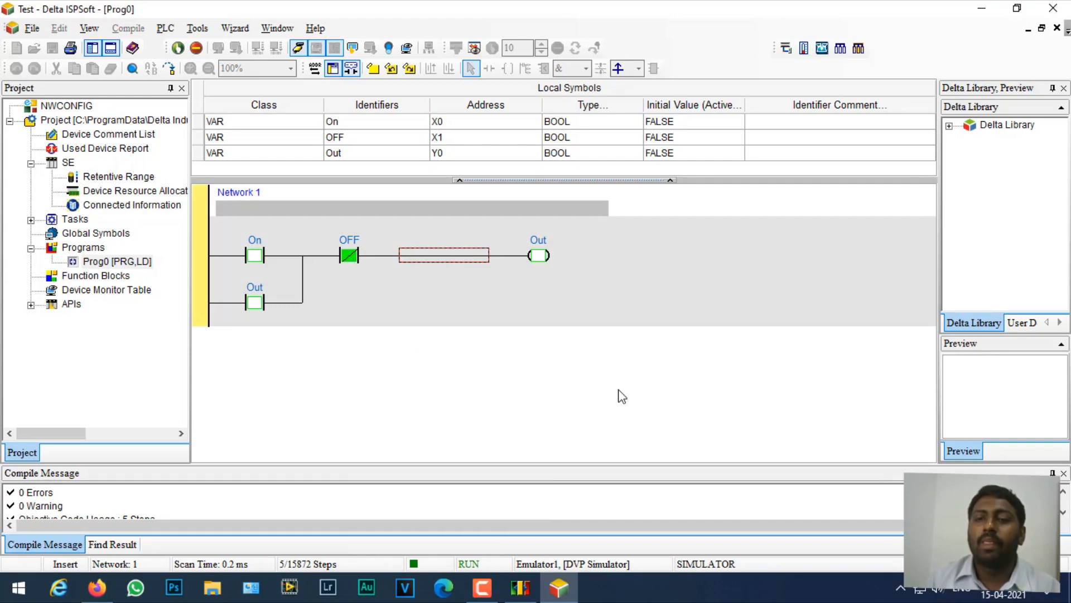
mouse_move(254, 254)
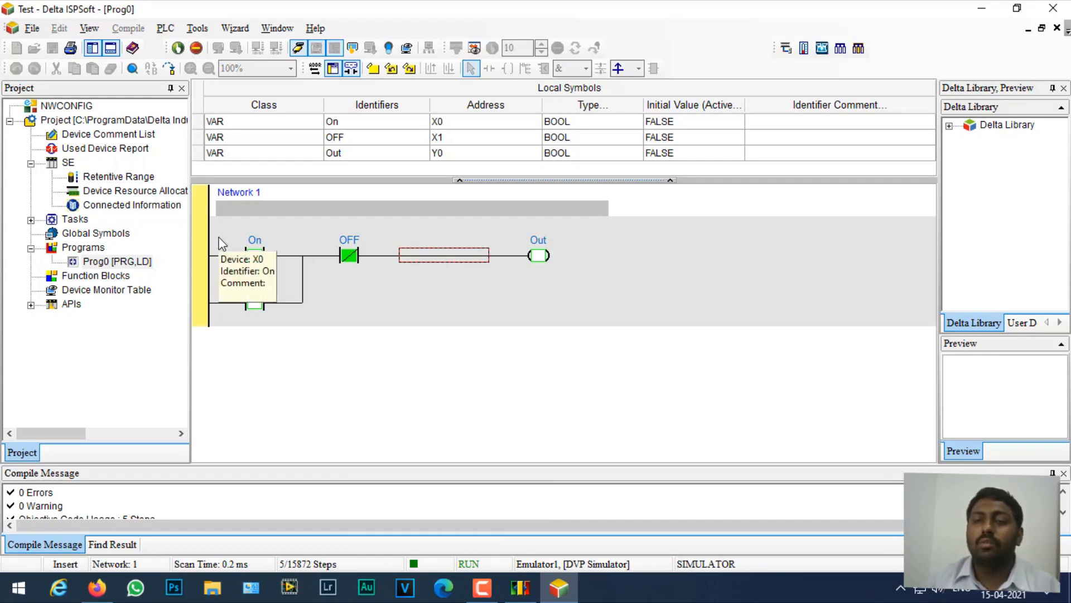